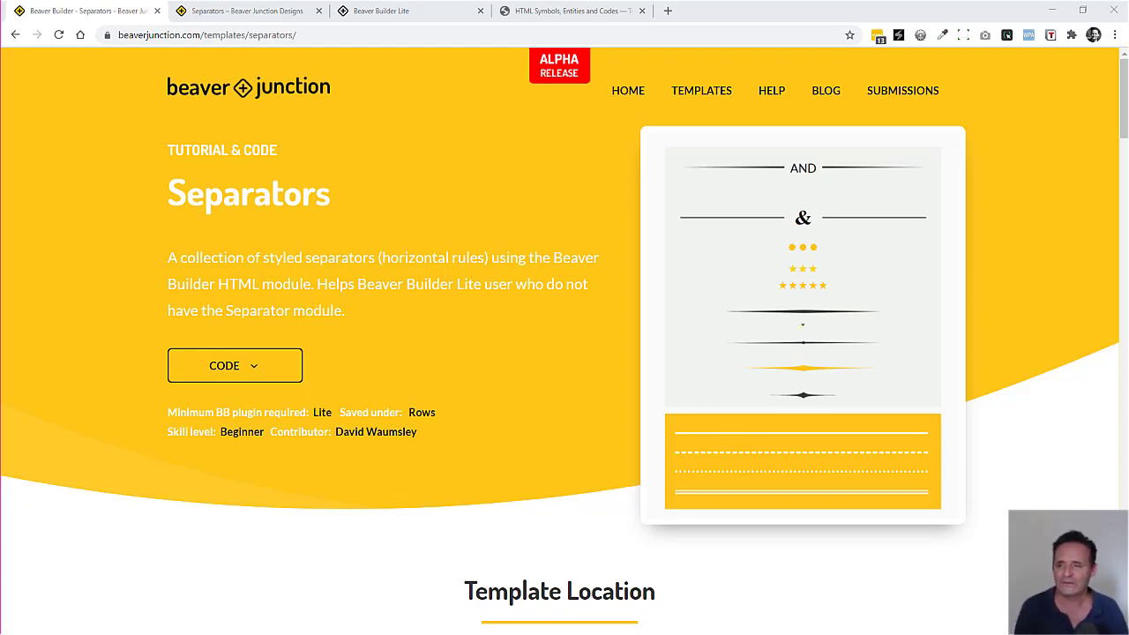
# - Show the Separators demo page of Beaver Junction Designs with its sample horizontal rules
pyautogui.scroll(-3)
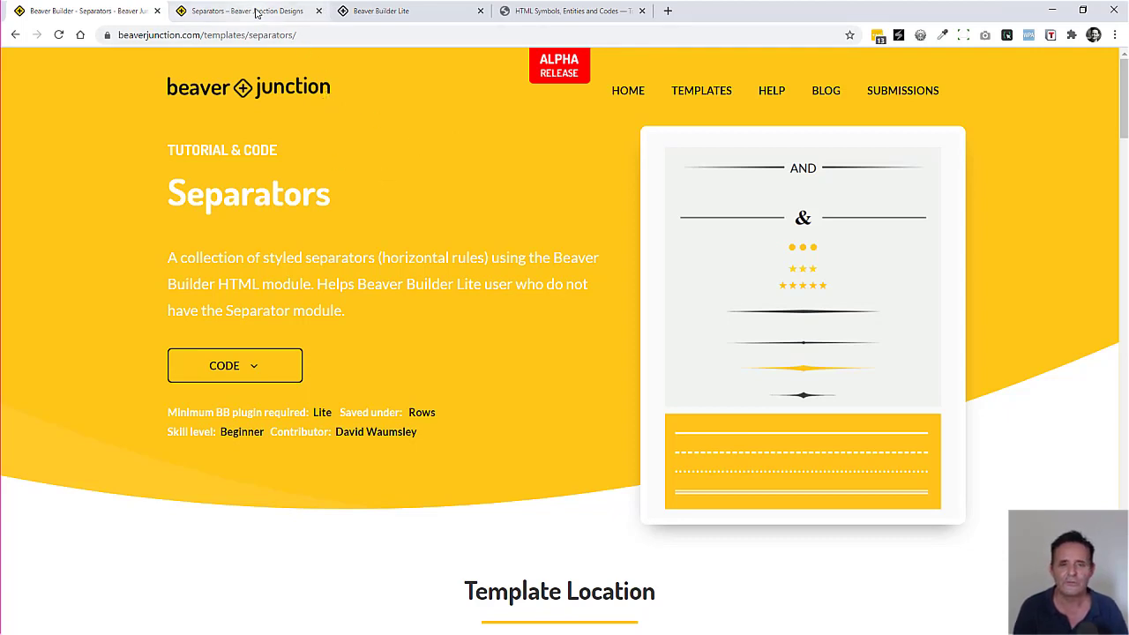
pyautogui.click(247, 11)
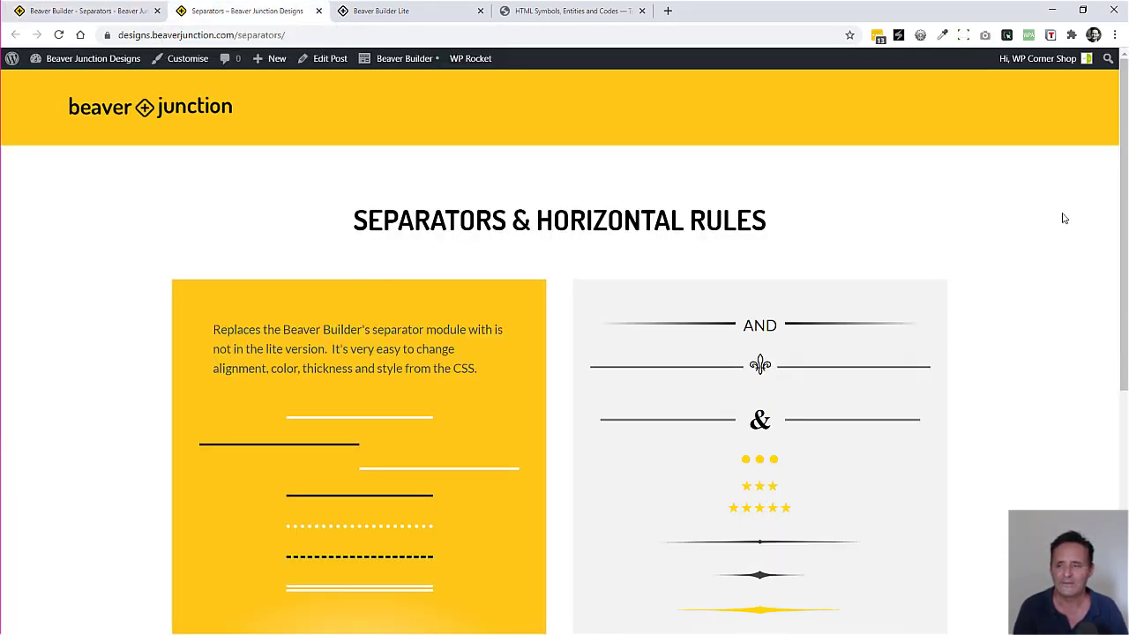
pyautogui.scroll(-3)
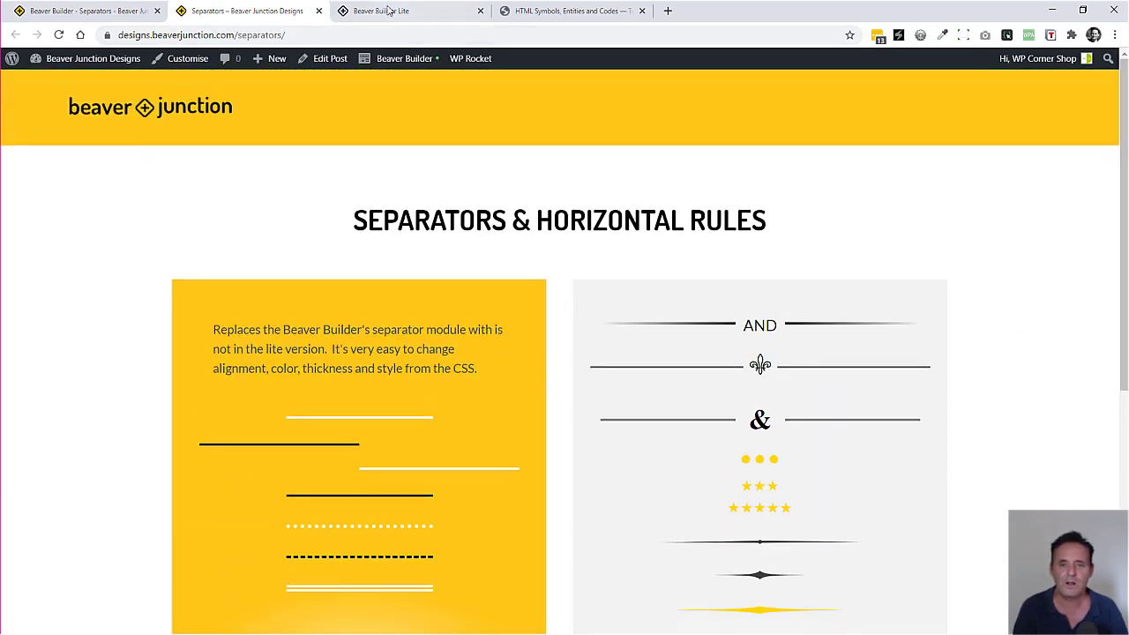
# - Return to the Home page in Beaver Builder Lite and reach the Separators & Horizontal Rules row
pyautogui.click(379, 11)
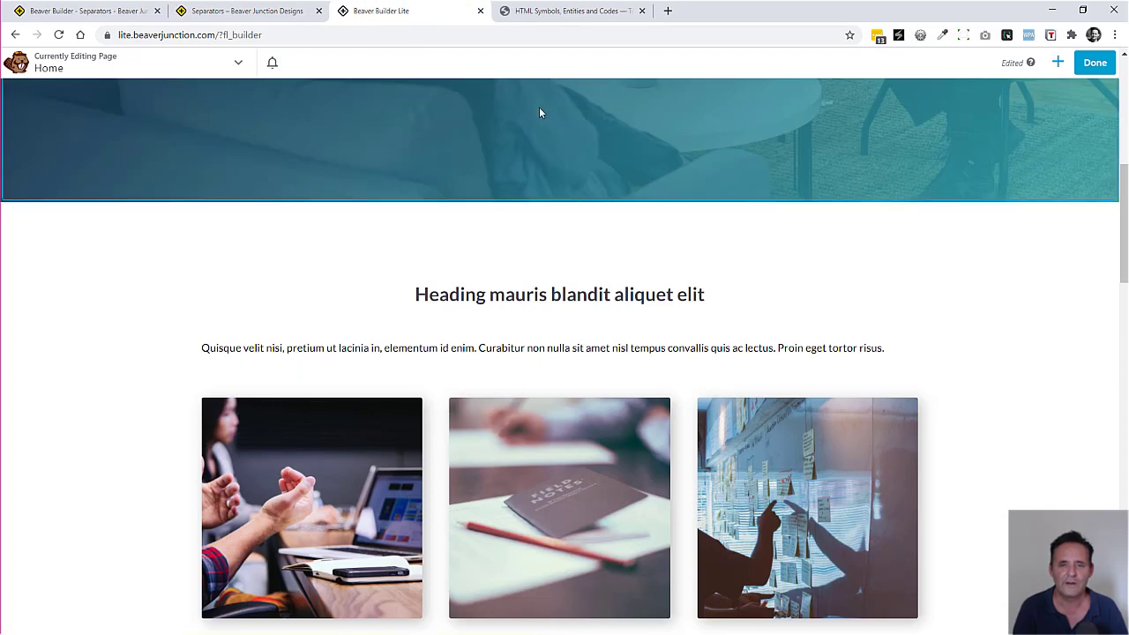
pyautogui.scroll(3)
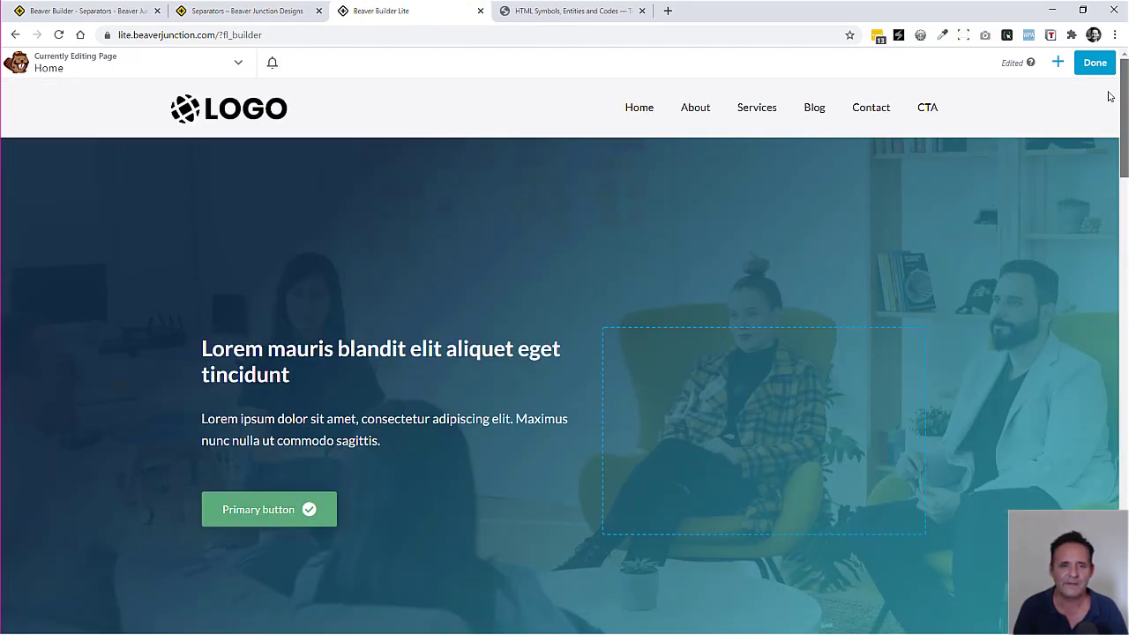
pyautogui.moveTo(855, 145)
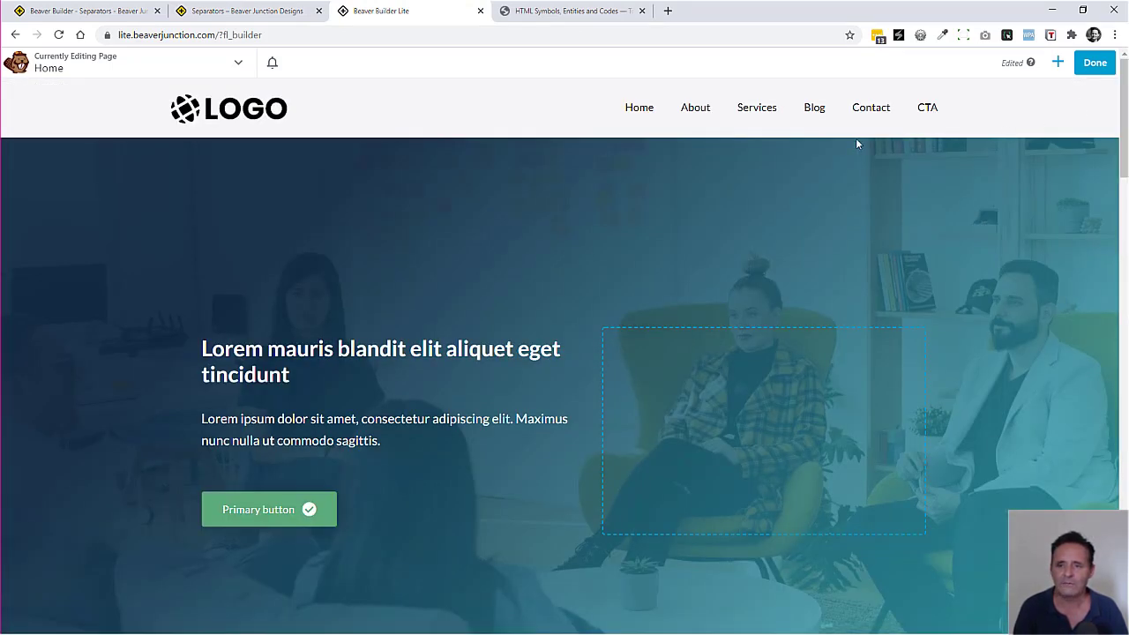
pyautogui.click(1057, 64)
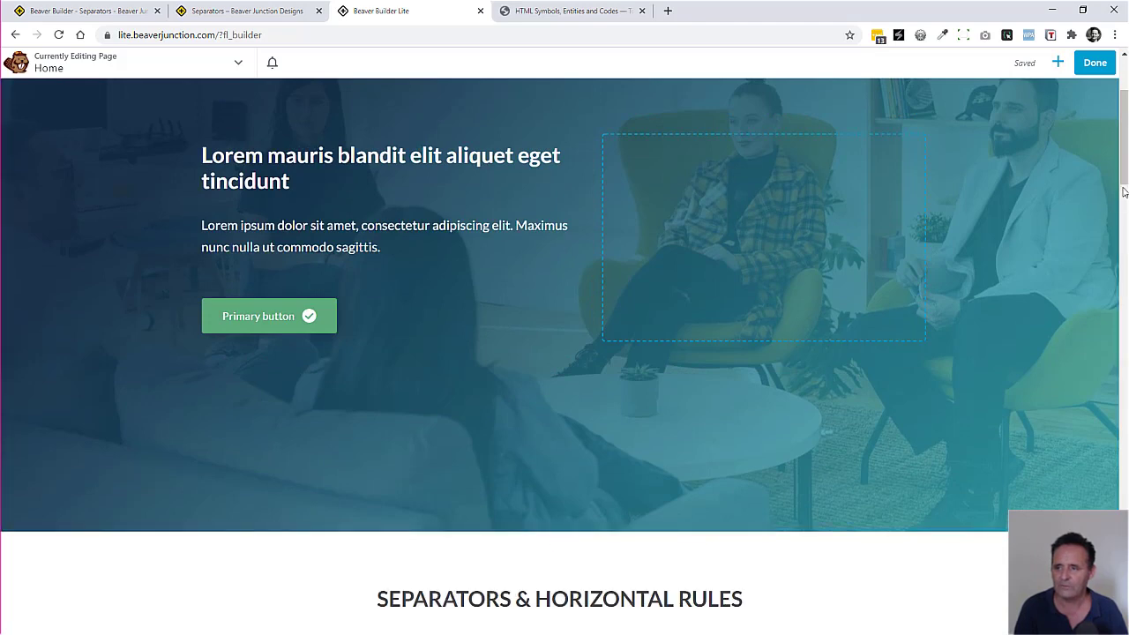
pyautogui.scroll(-3)
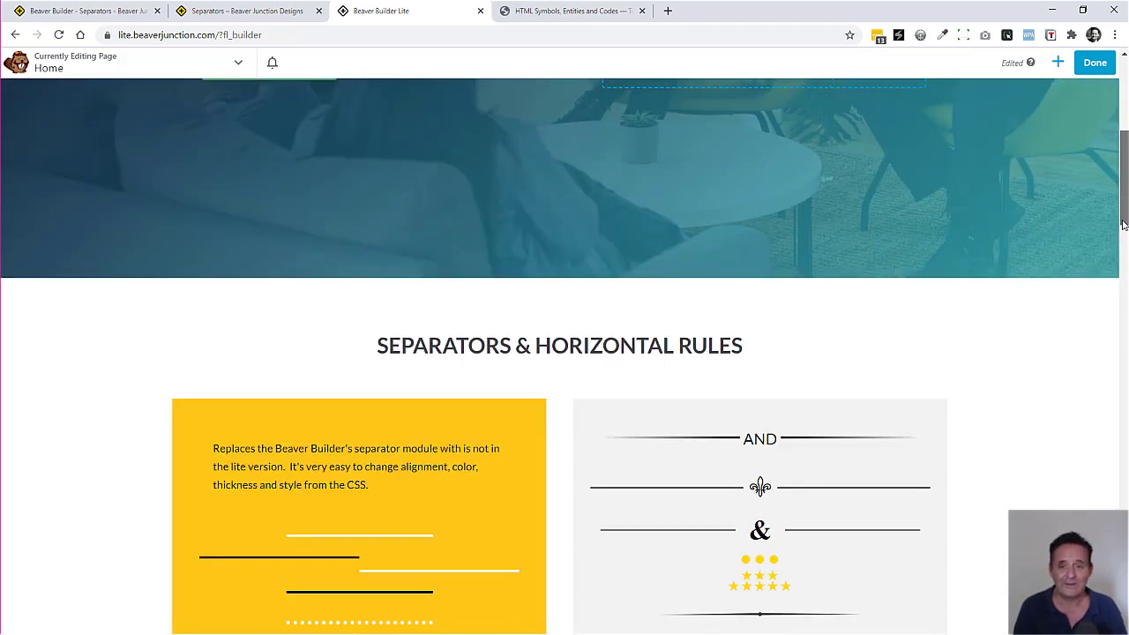
pyautogui.scroll(-3)
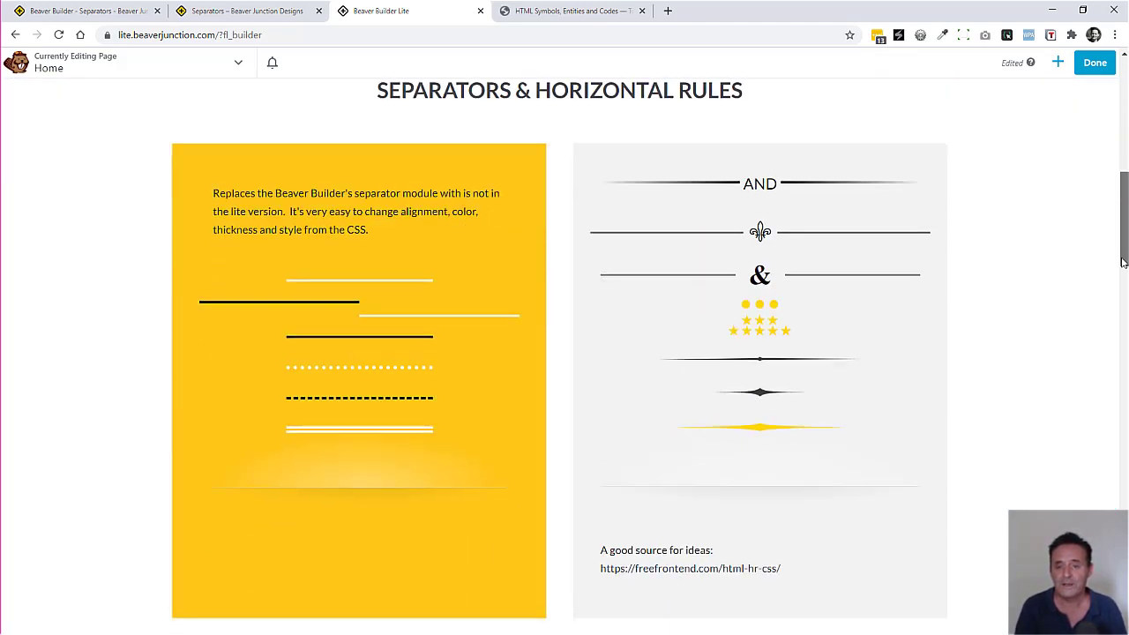
pyautogui.scroll(-3)
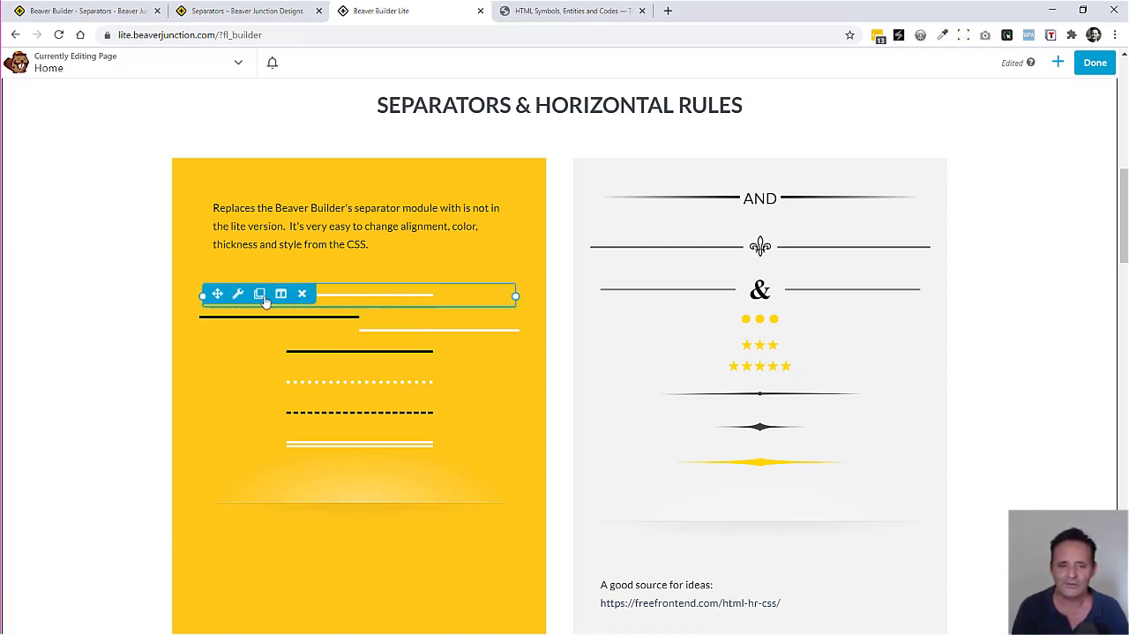
# - Place the thin white horizontal-rule separator between the hero heading and paragraph
pyautogui.scroll(-3)
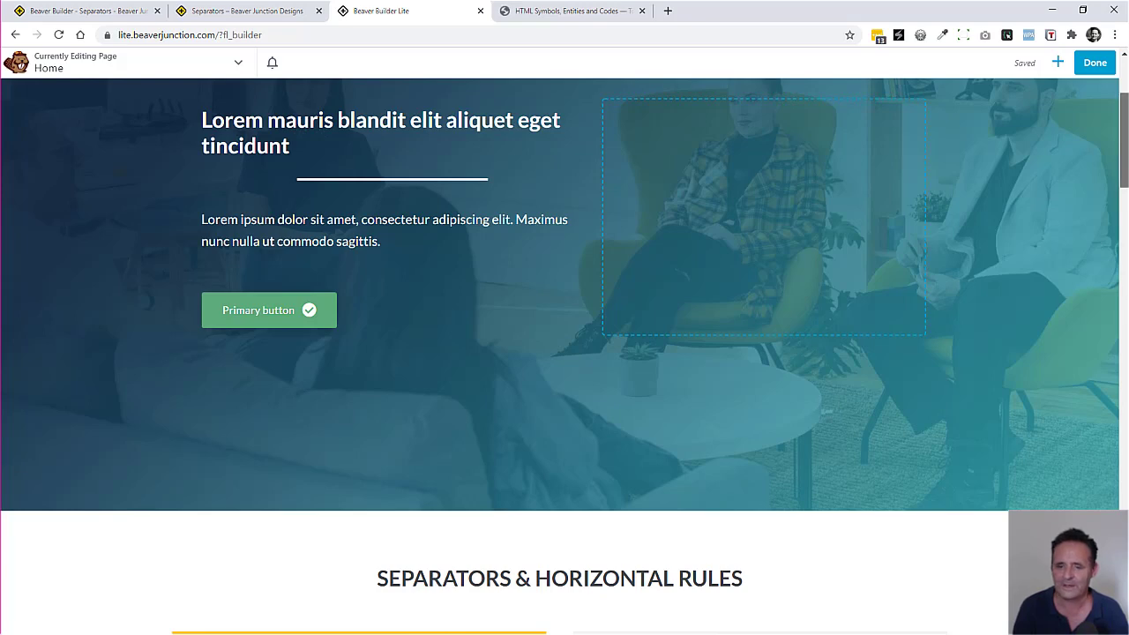
pyautogui.scroll(-3)
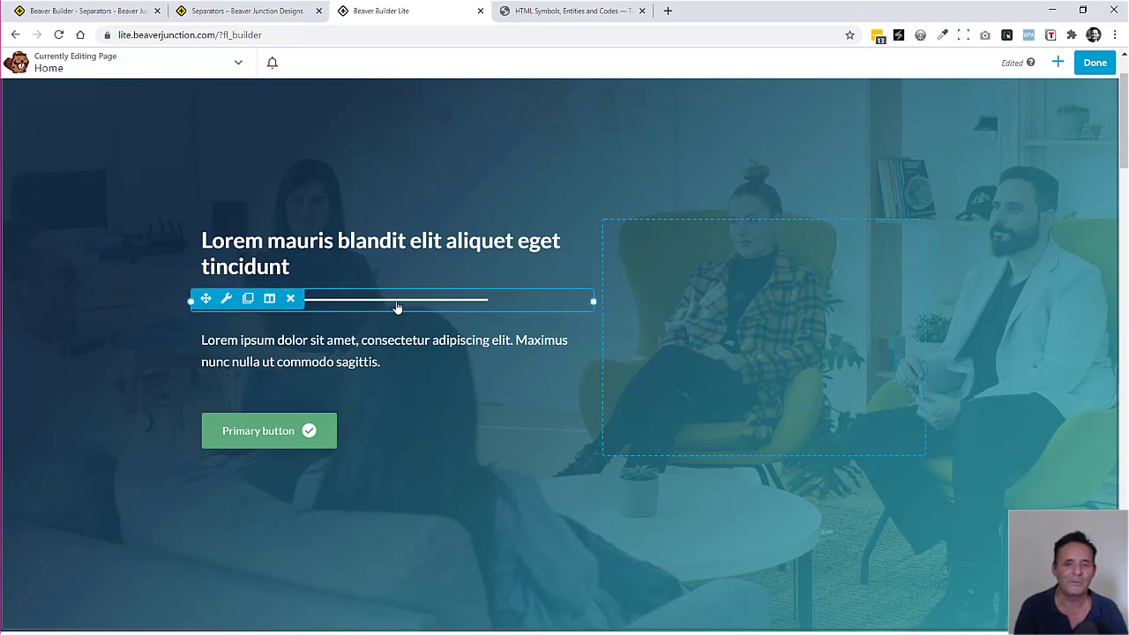
pyautogui.moveTo(459, 307)
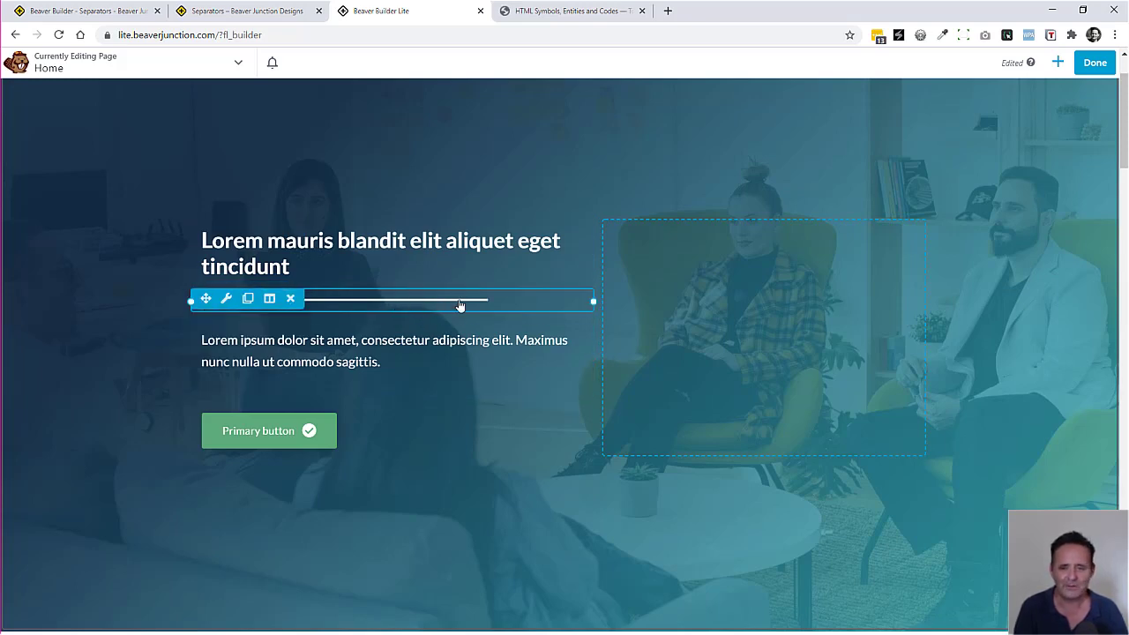
# - Review the hero separator's custom-hr markup and its 20px-margin, white-border CSS in the HTML module settings
pyautogui.click(226, 298)
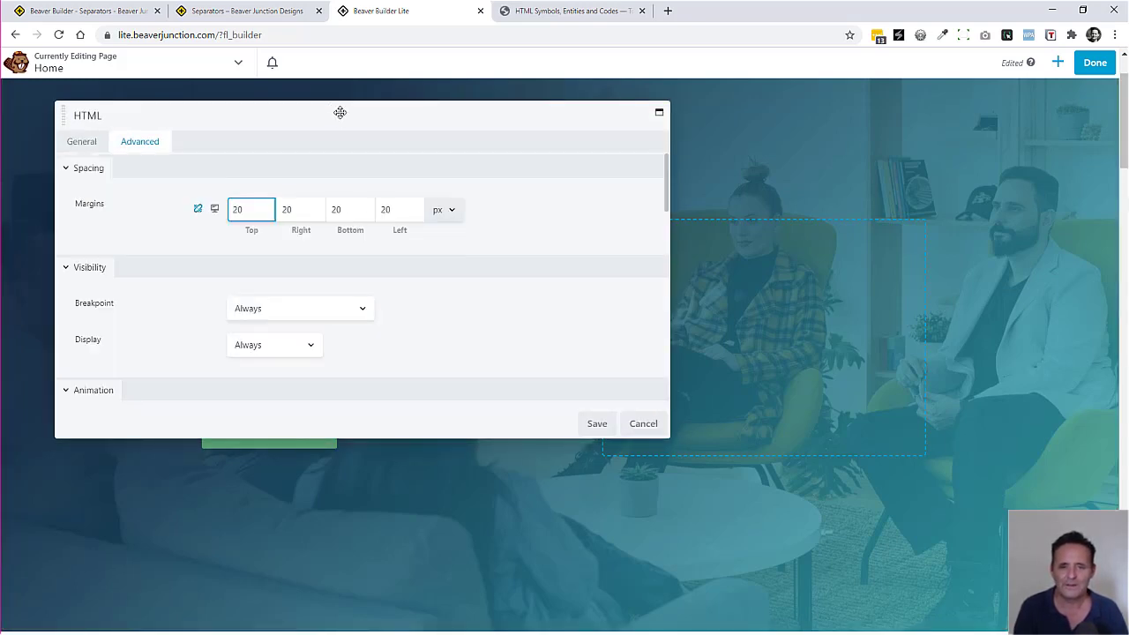
pyautogui.moveTo(338, 112); pyautogui.dragTo(715, 162)
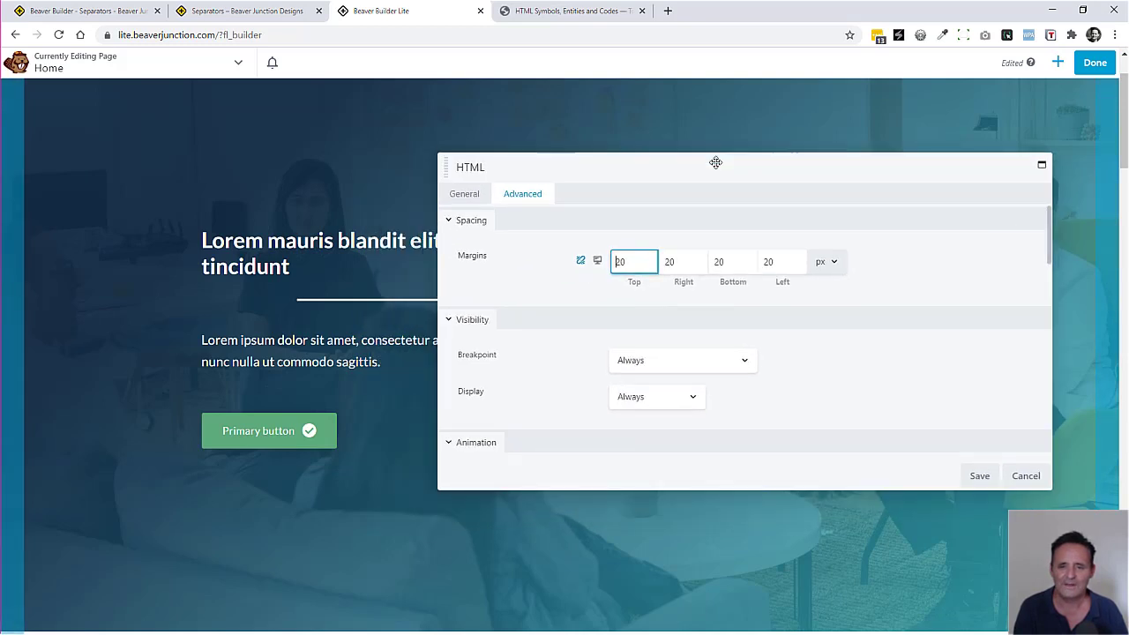
pyautogui.moveTo(466, 192)
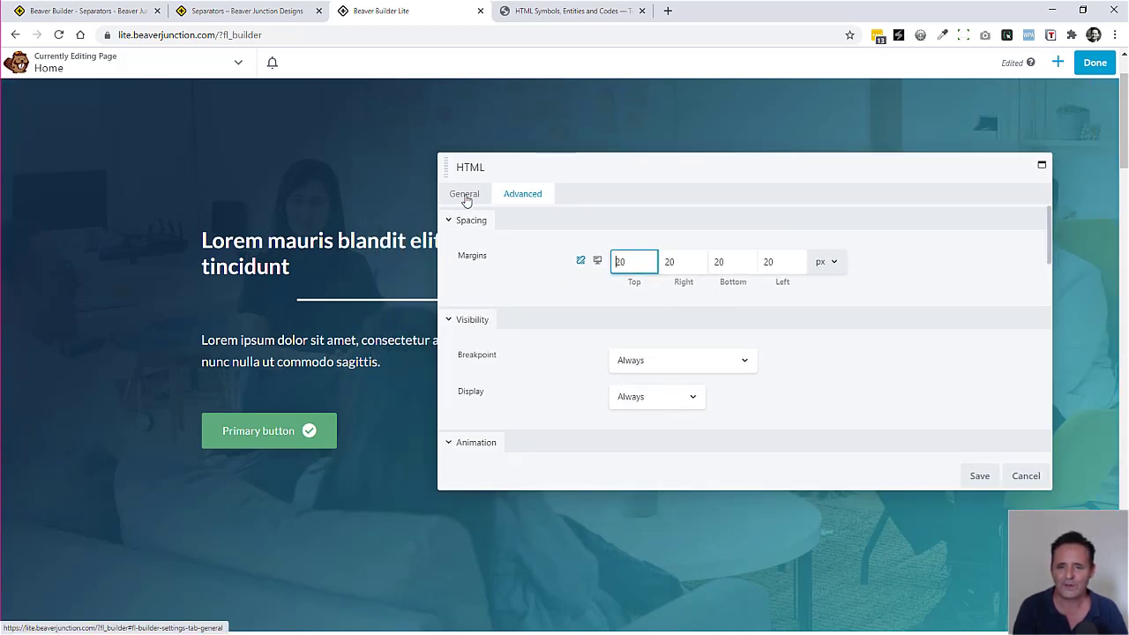
pyautogui.click(463, 193)
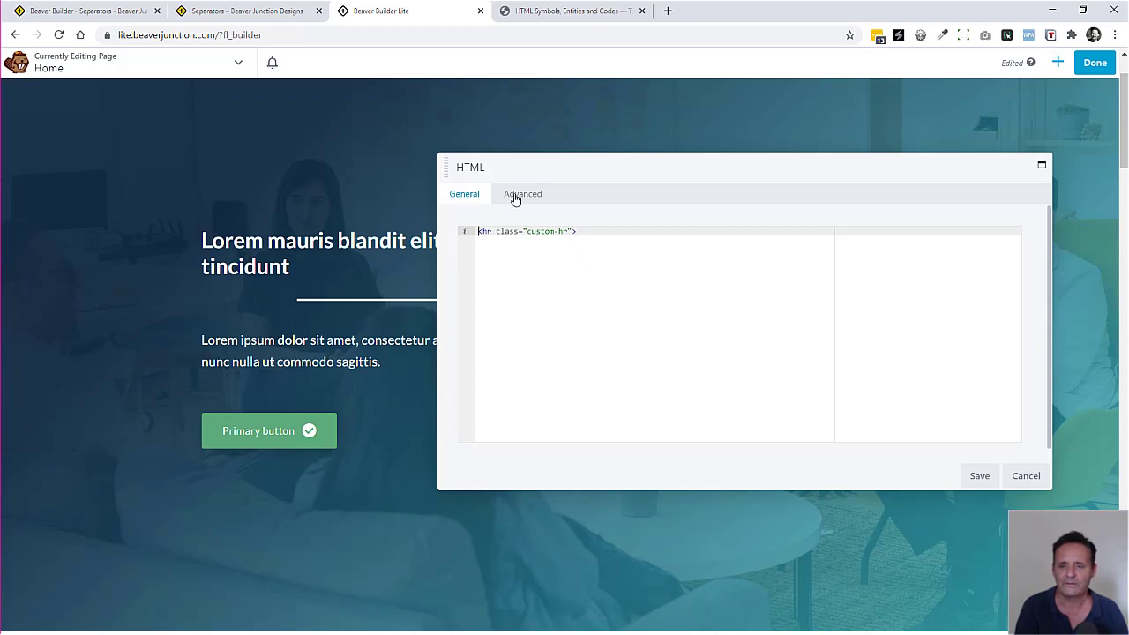
pyautogui.click(522, 192)
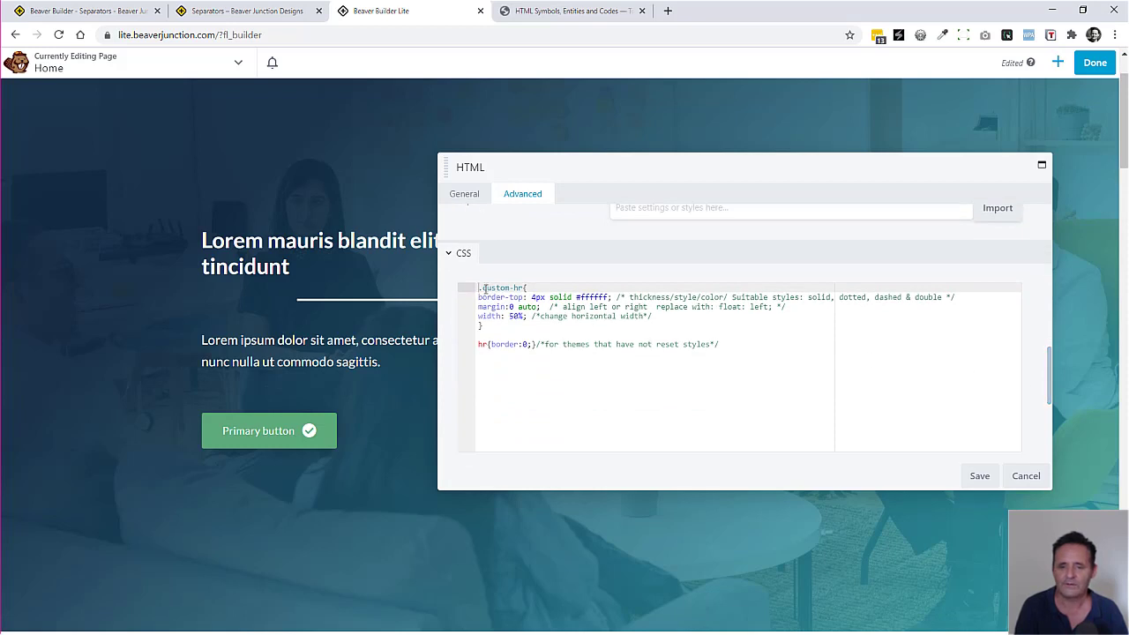
pyautogui.click(564, 288)
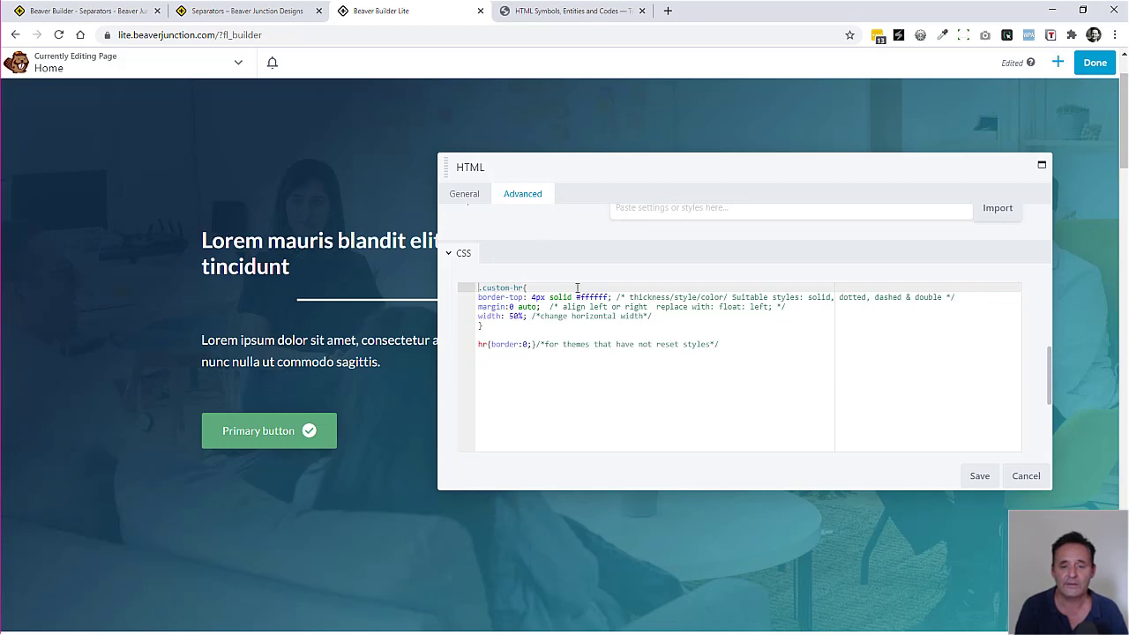
pyautogui.click(464, 192)
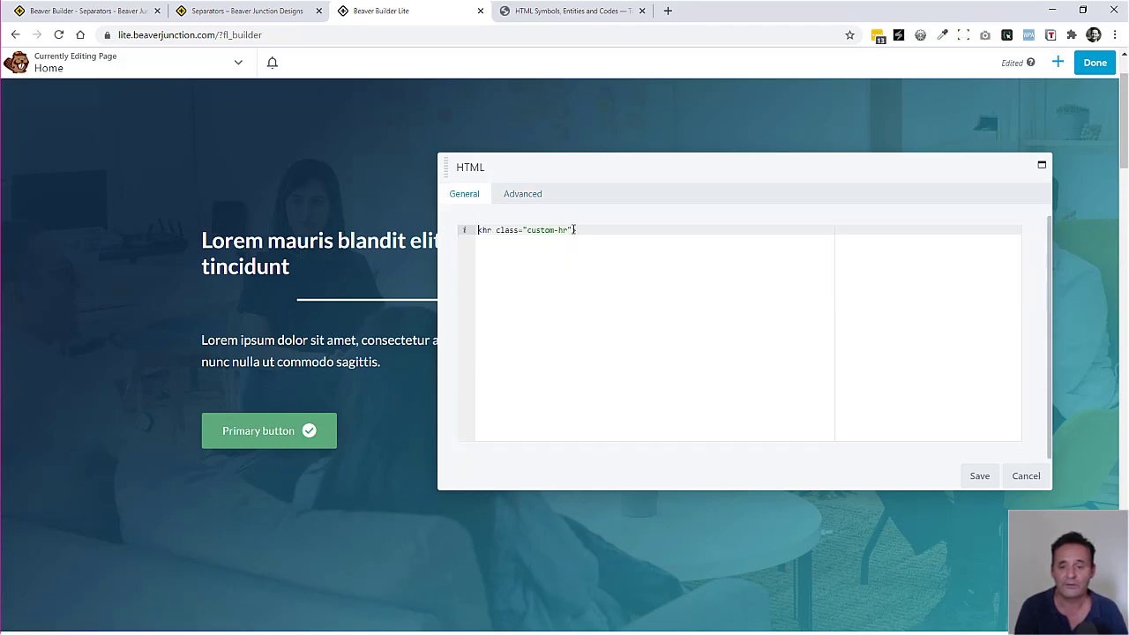
pyautogui.click(522, 192)
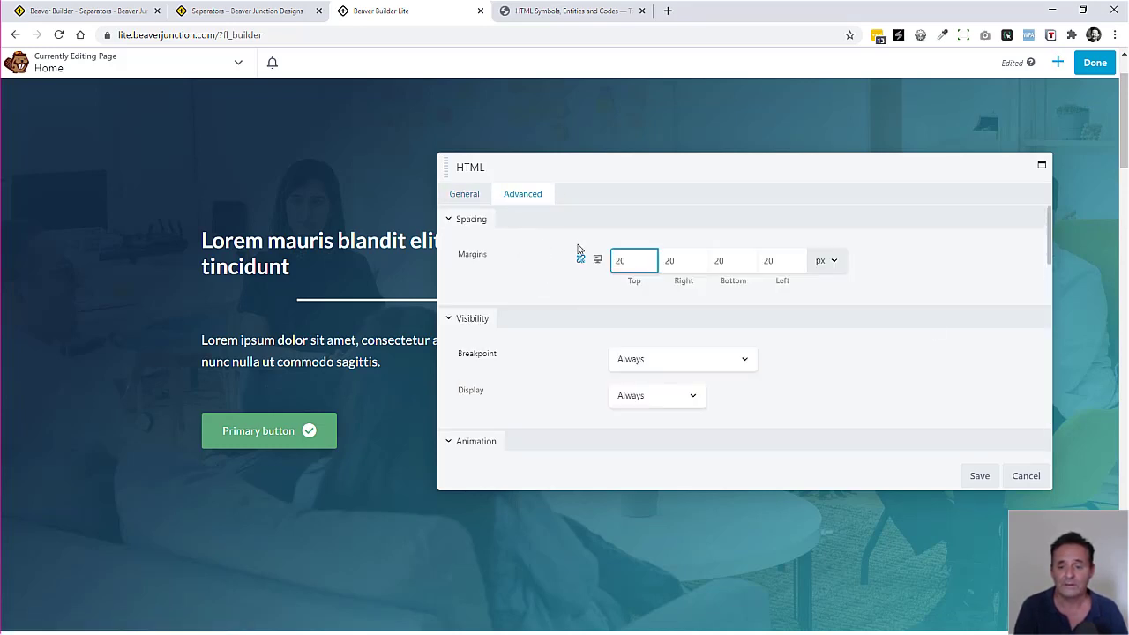
pyautogui.scroll(-3)
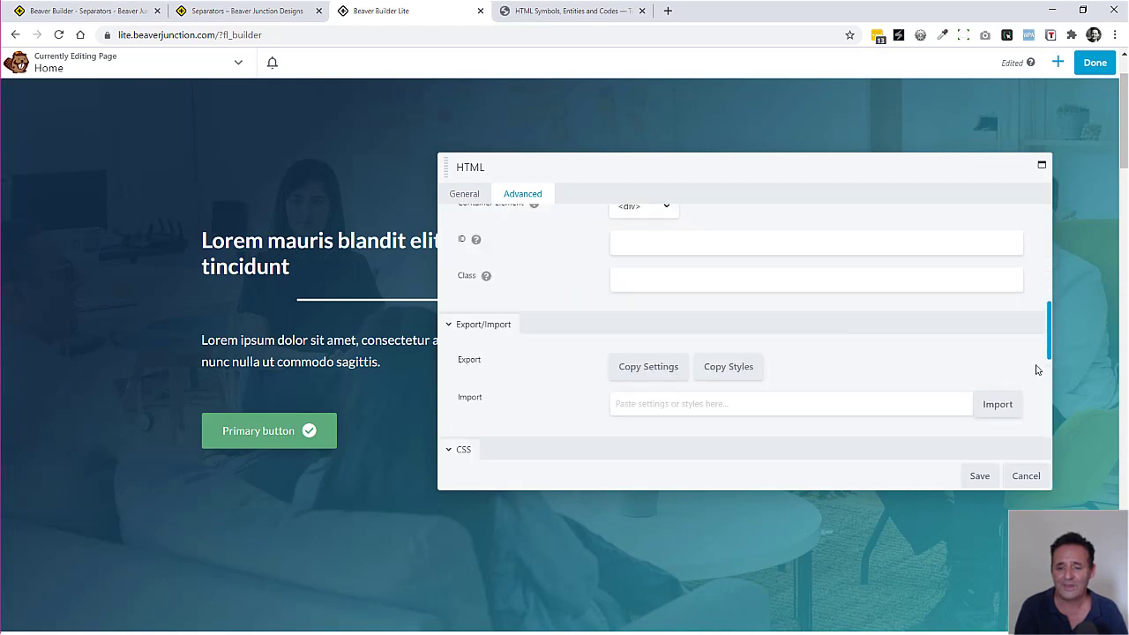
pyautogui.scroll(-3)
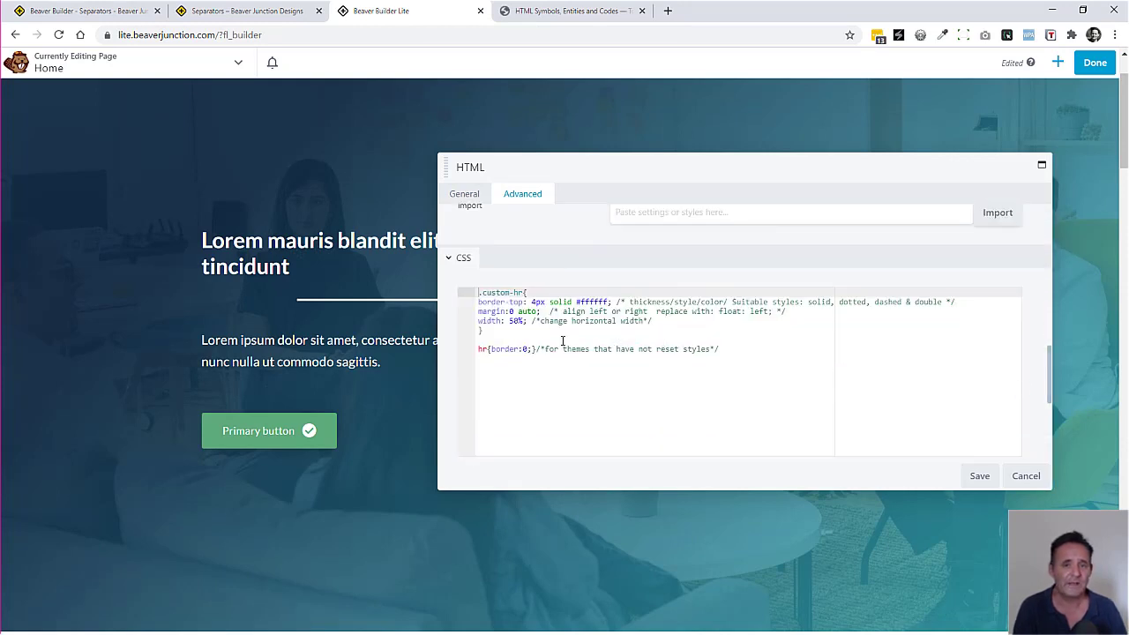
pyautogui.moveTo(642, 331)
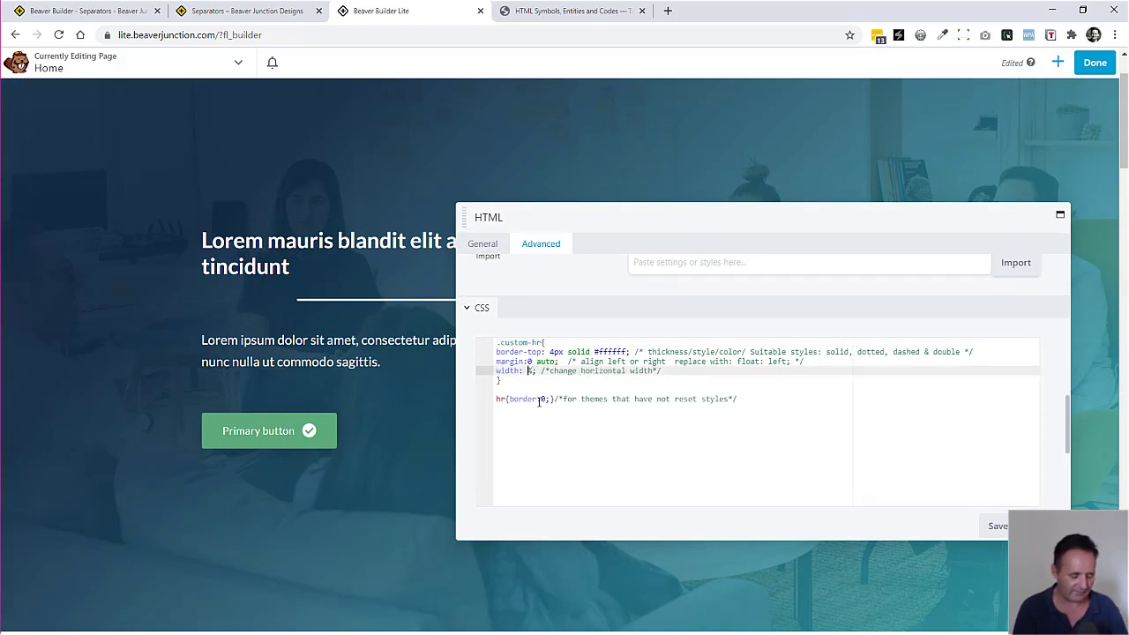
# - Make the hero separator 25% wide, floated left, dotted and #ffffff in its custom CSS
pyautogui.write('25%')
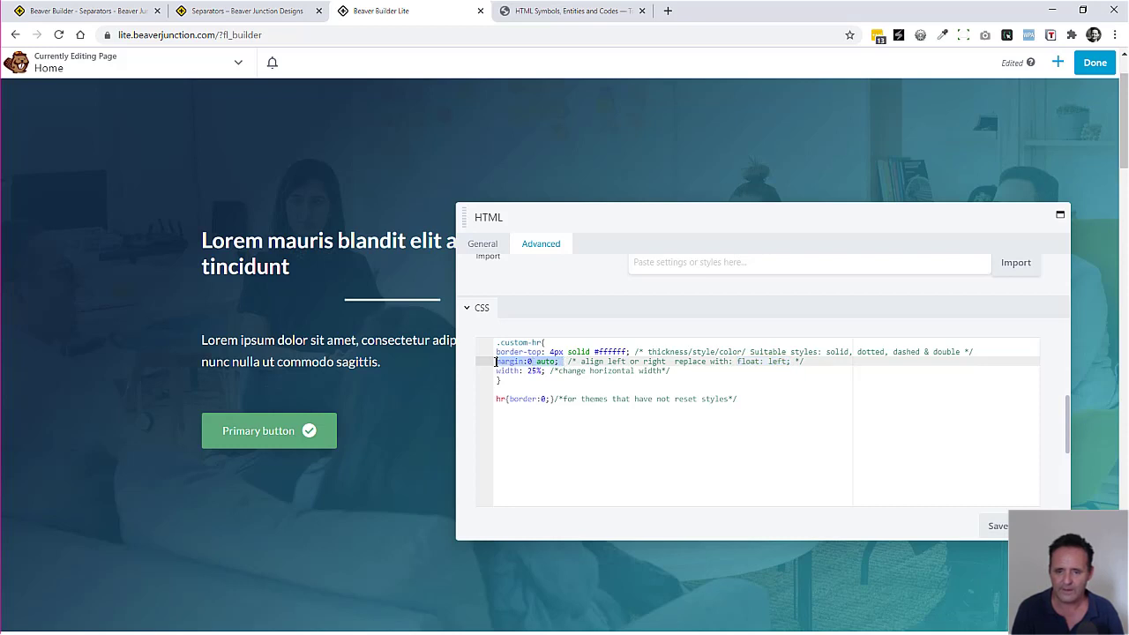
pyautogui.write('float: left;')
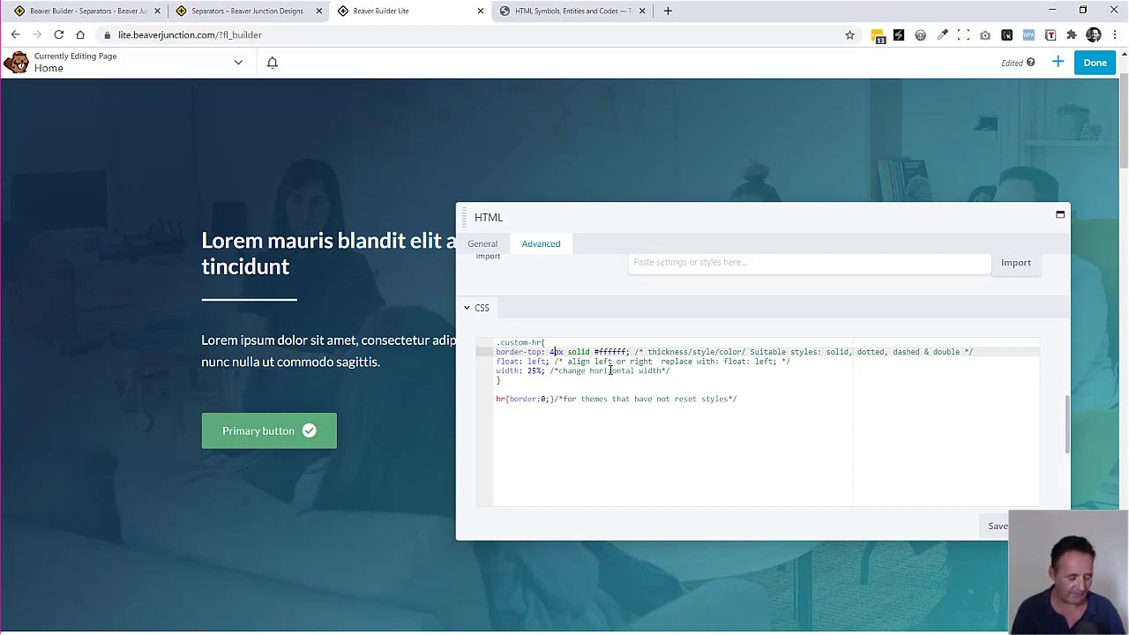
pyautogui.moveTo(550, 361); pyautogui.dragTo(593, 362)
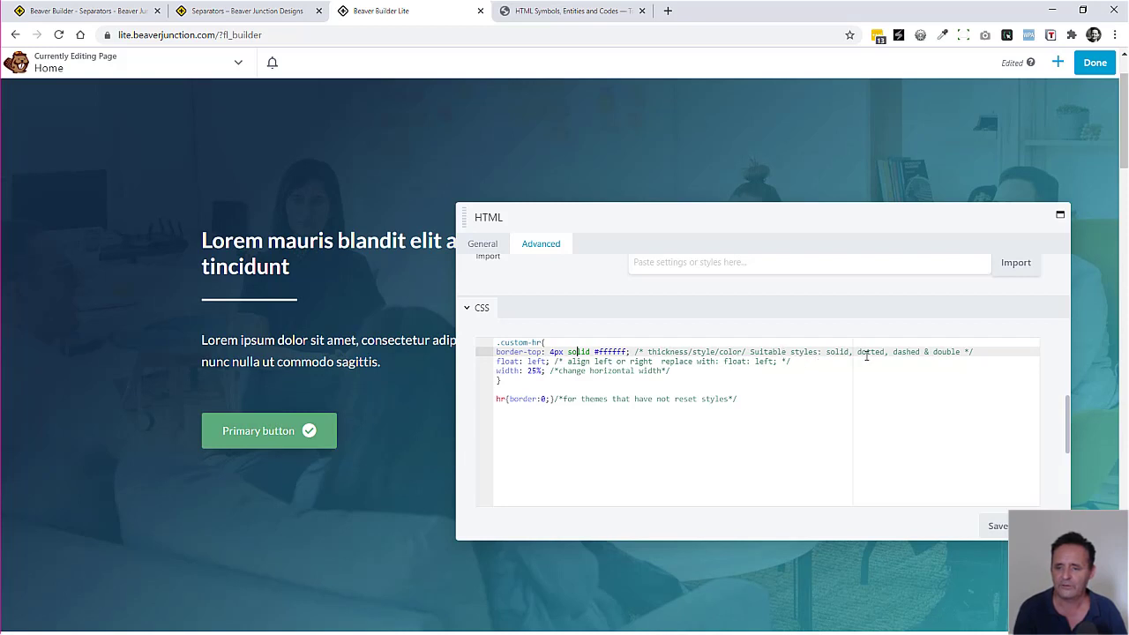
pyautogui.doubleClick(871, 351)
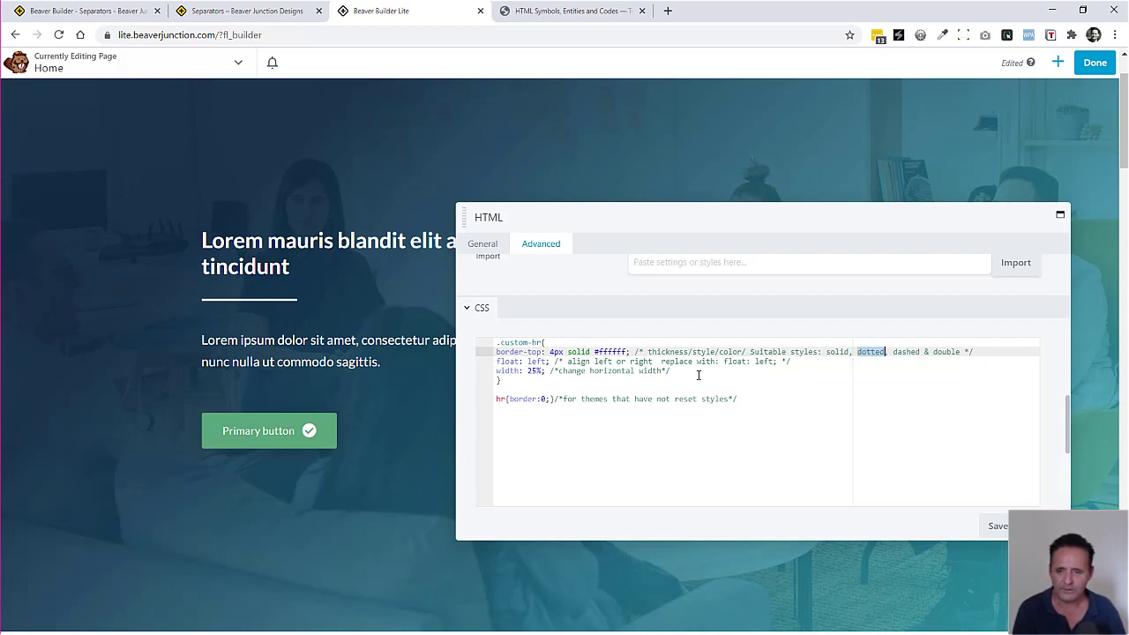
pyautogui.write('dotted')
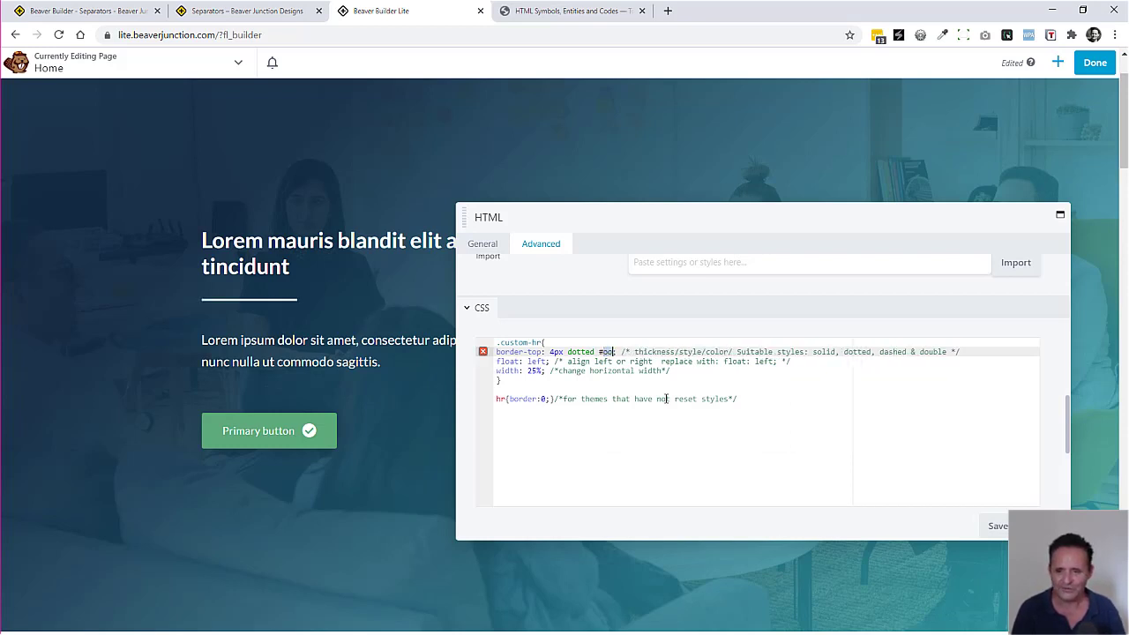
pyautogui.write('ffffff')
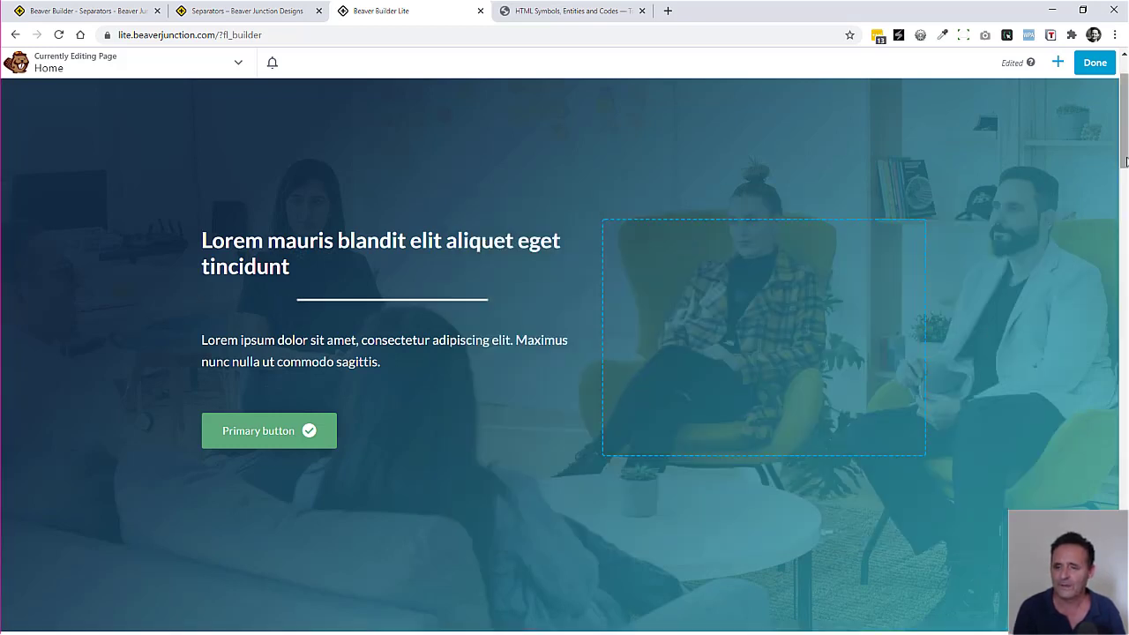
# - Review the SVG separator's markup and gold-fill CSS, then save its settings
pyautogui.scroll(-3)
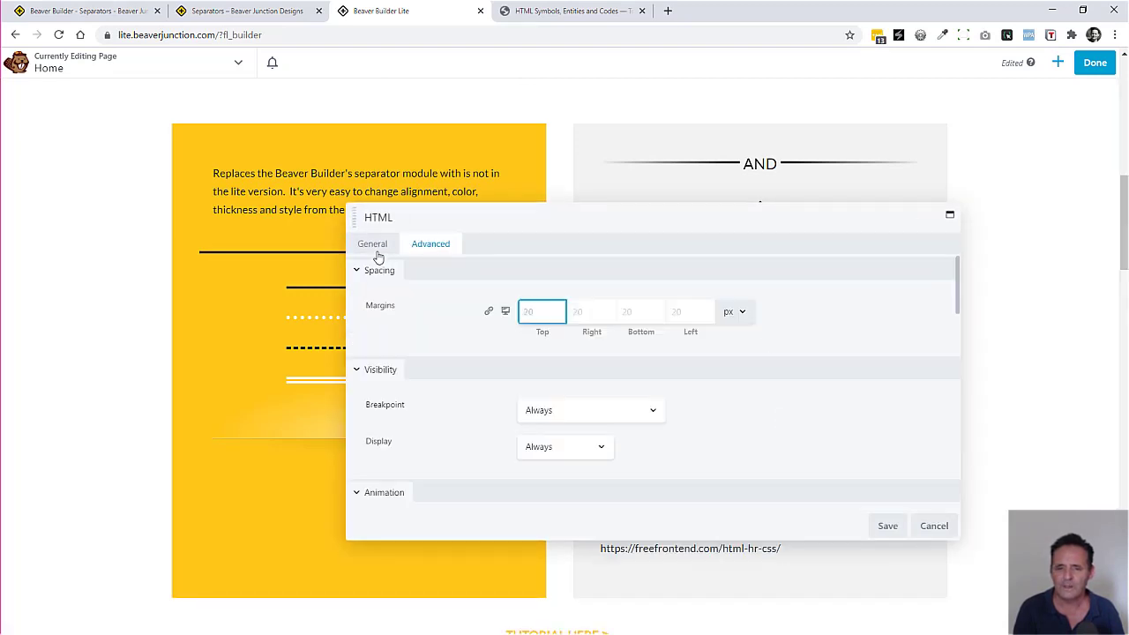
pyautogui.click(370, 243)
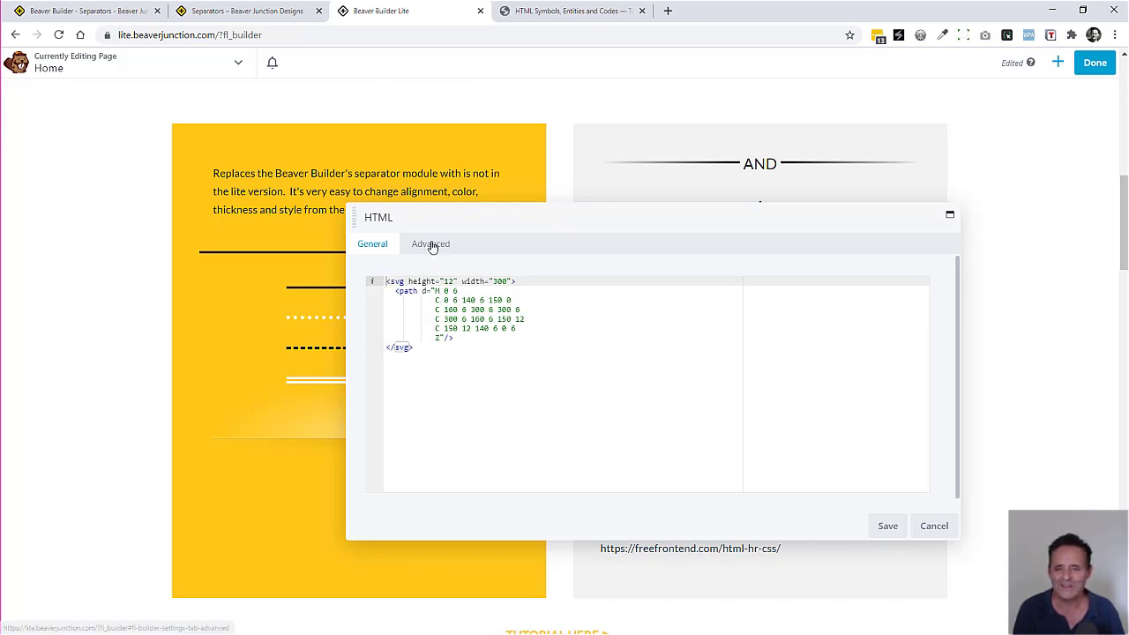
pyautogui.click(430, 243)
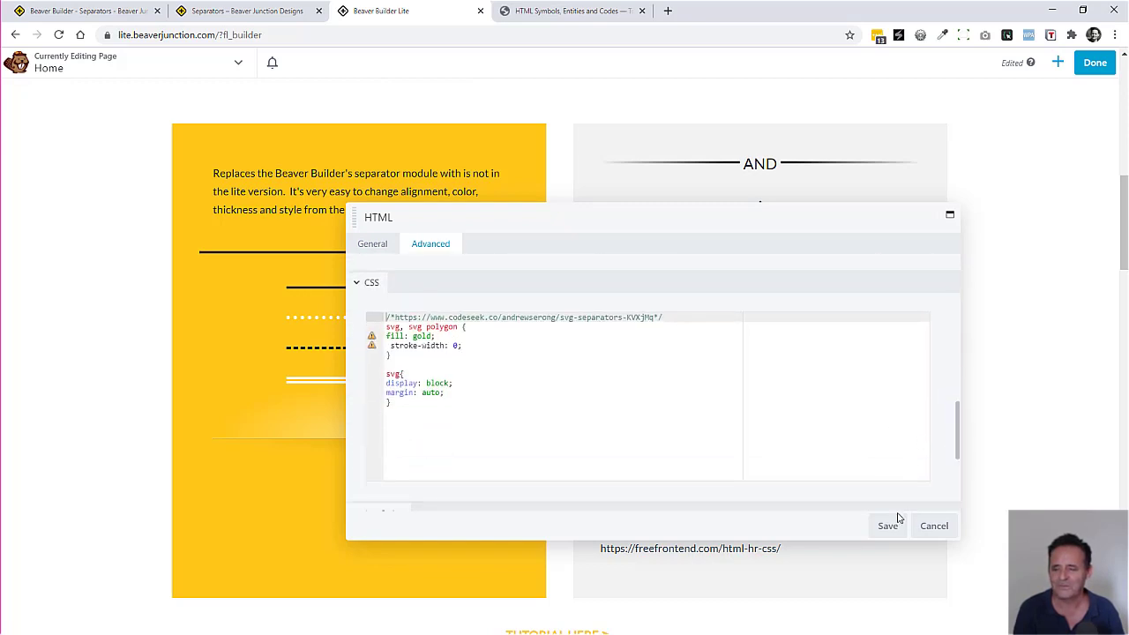
pyautogui.click(887, 526)
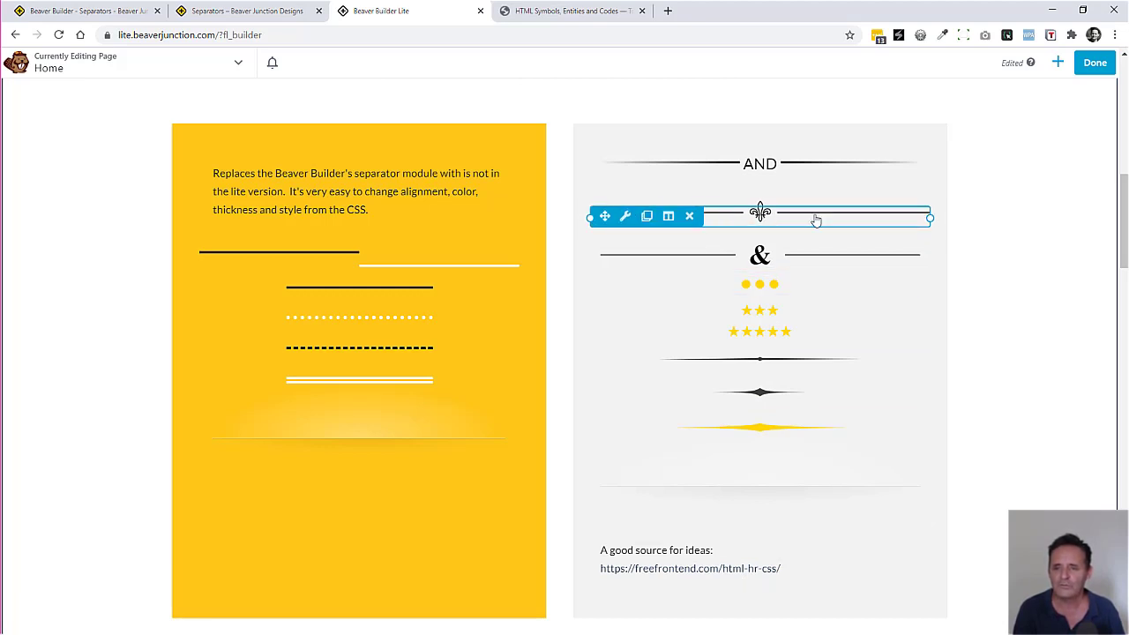
# - Select the ornamental glyph separator under the heading section further down
pyautogui.scroll(-3)
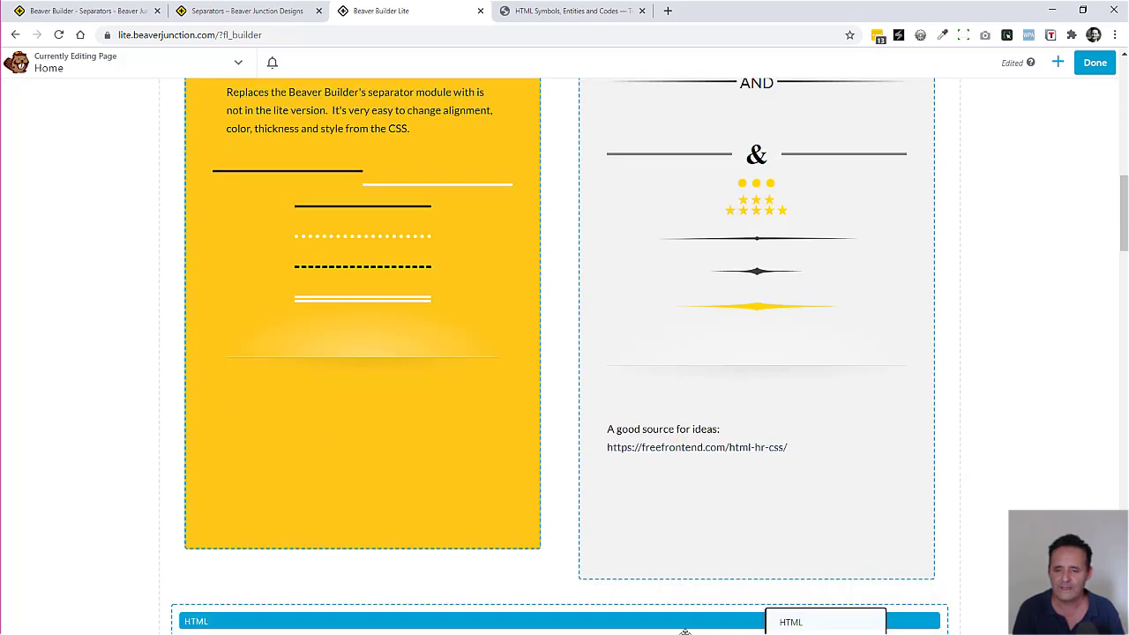
pyautogui.scroll(-3)
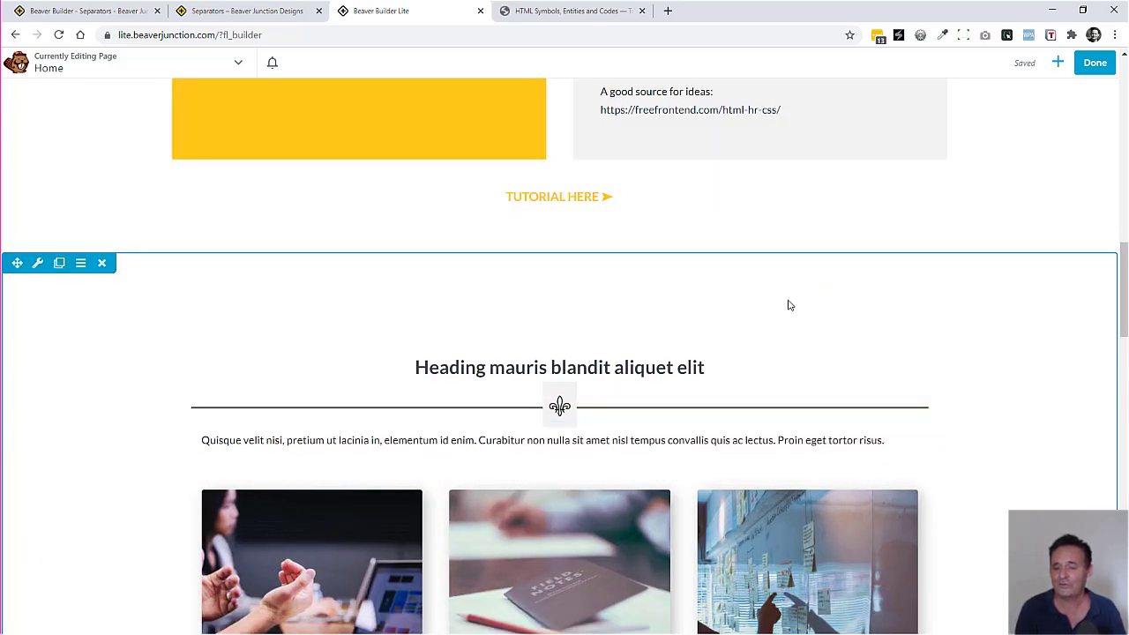
pyautogui.click(559, 406)
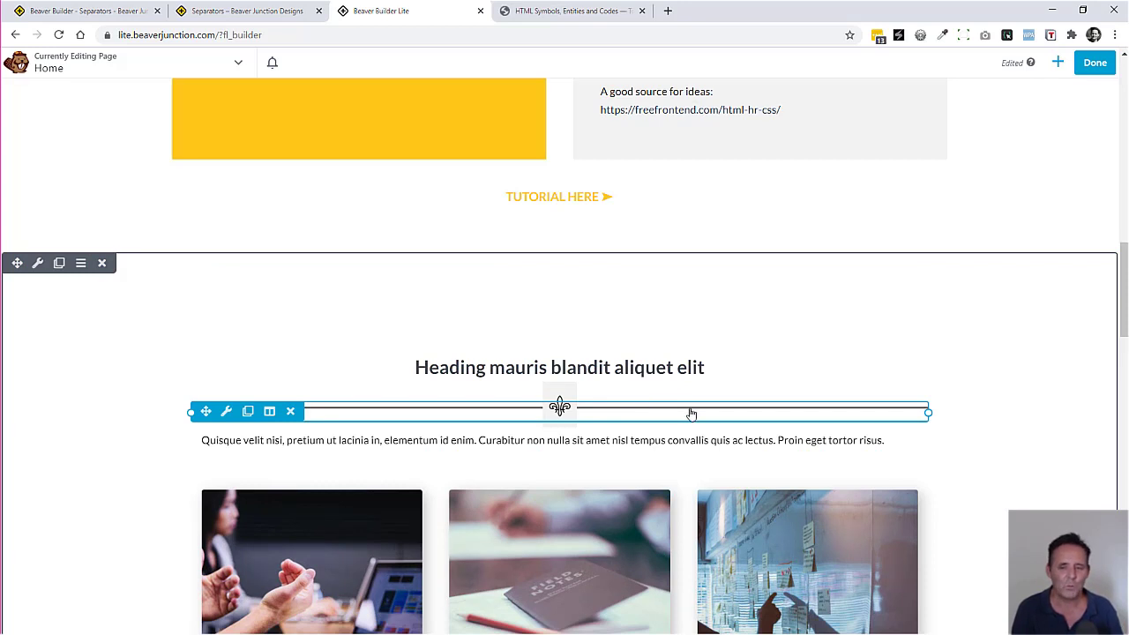
pyautogui.moveTo(545, 413)
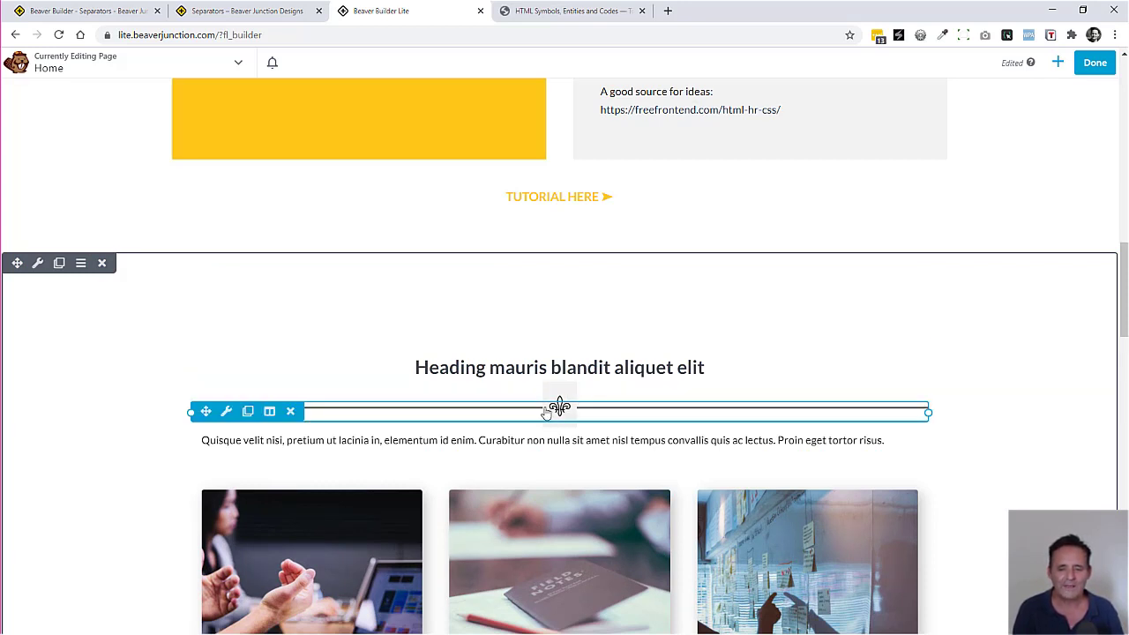
pyautogui.moveTo(573, 416)
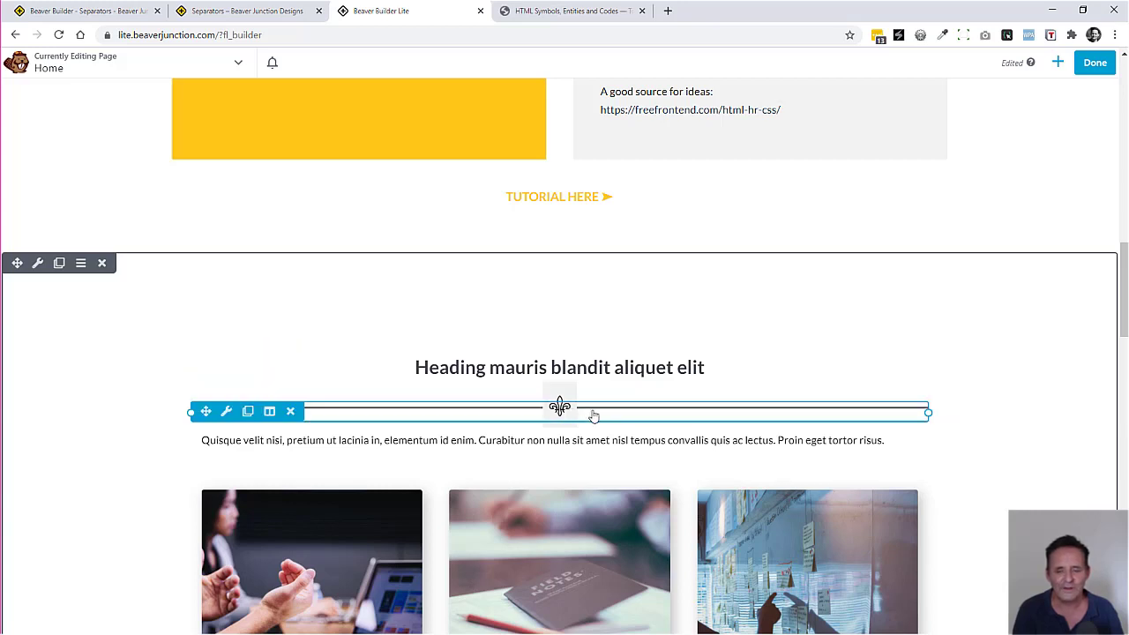
pyautogui.moveTo(621, 413)
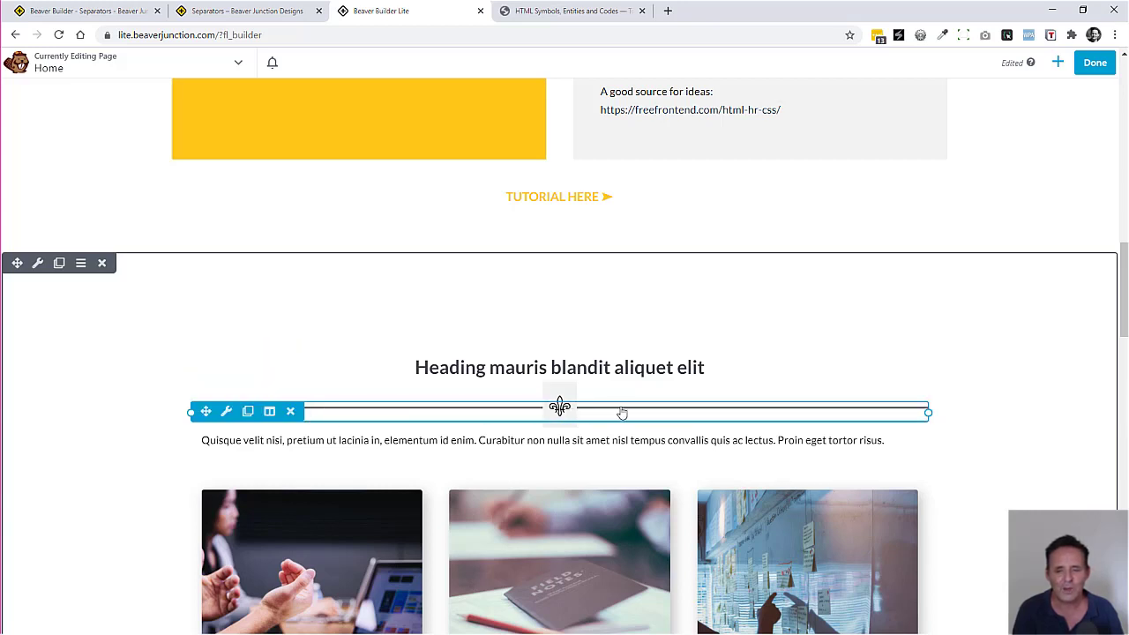
pyautogui.moveTo(610, 416)
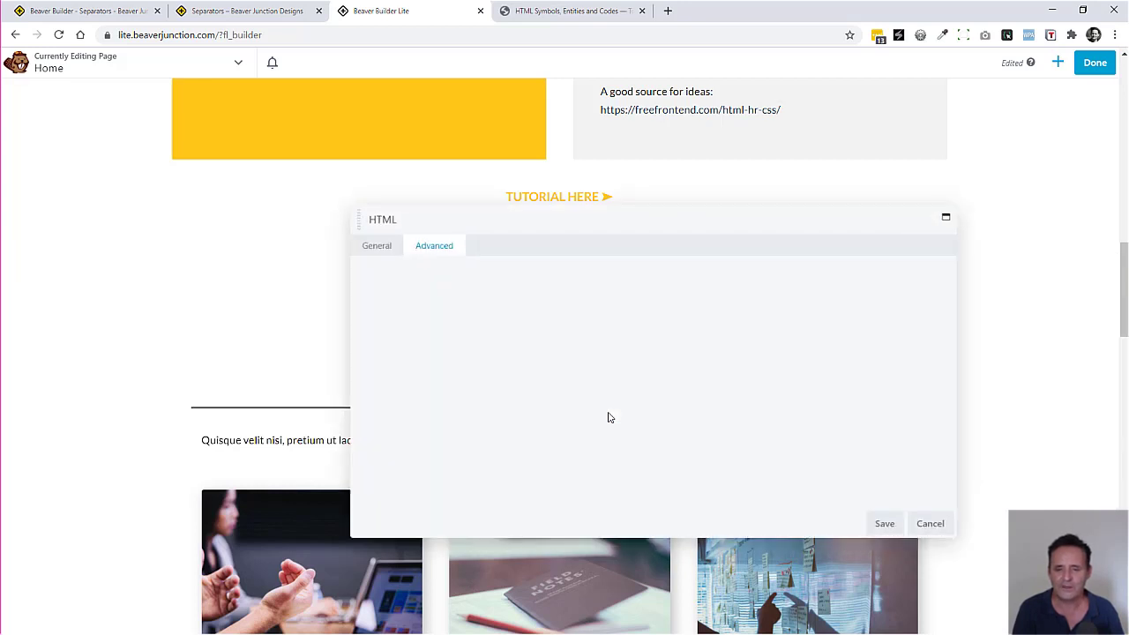
# - View the glyph separator's custom-hr markup and the Harry Roberts glyph CSS rule
pyautogui.click(375, 245)
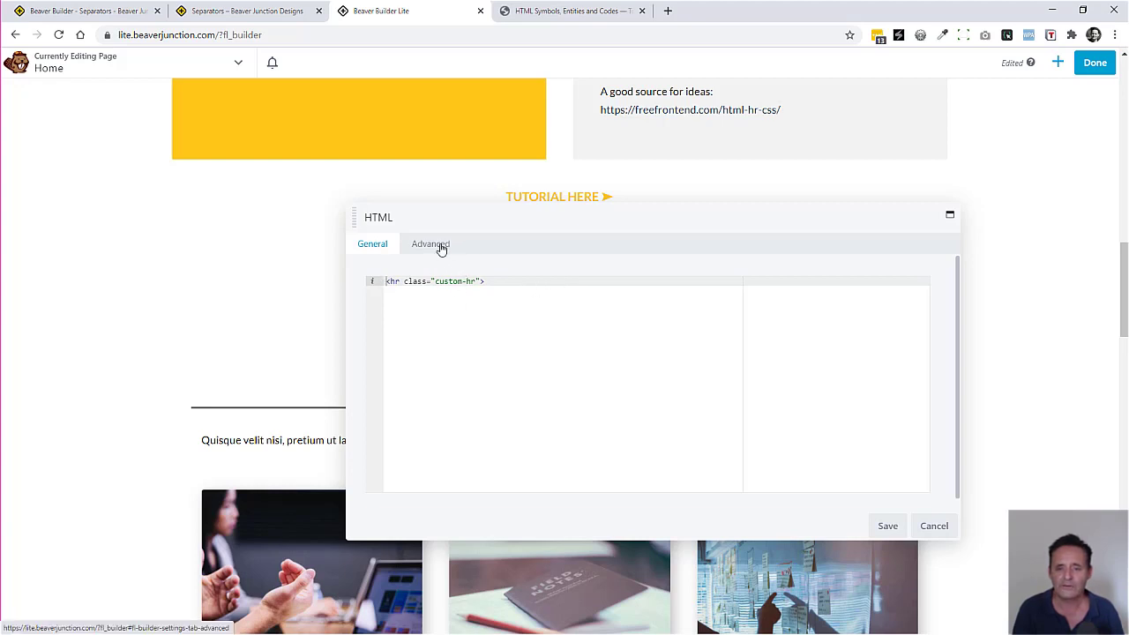
pyautogui.click(430, 243)
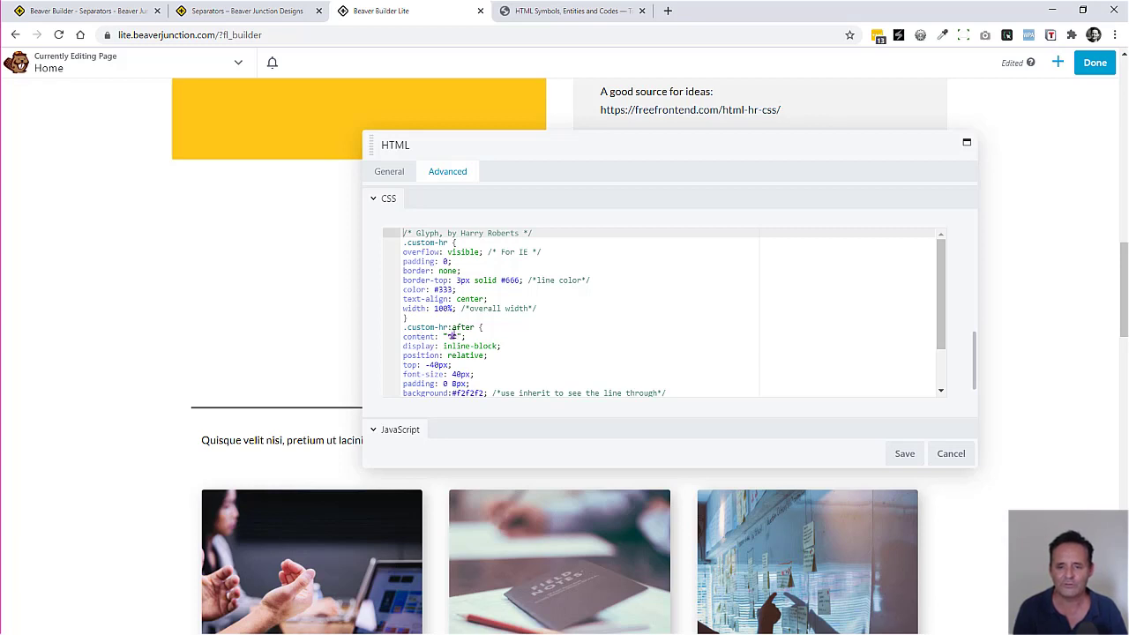
pyautogui.moveTo(867, 351)
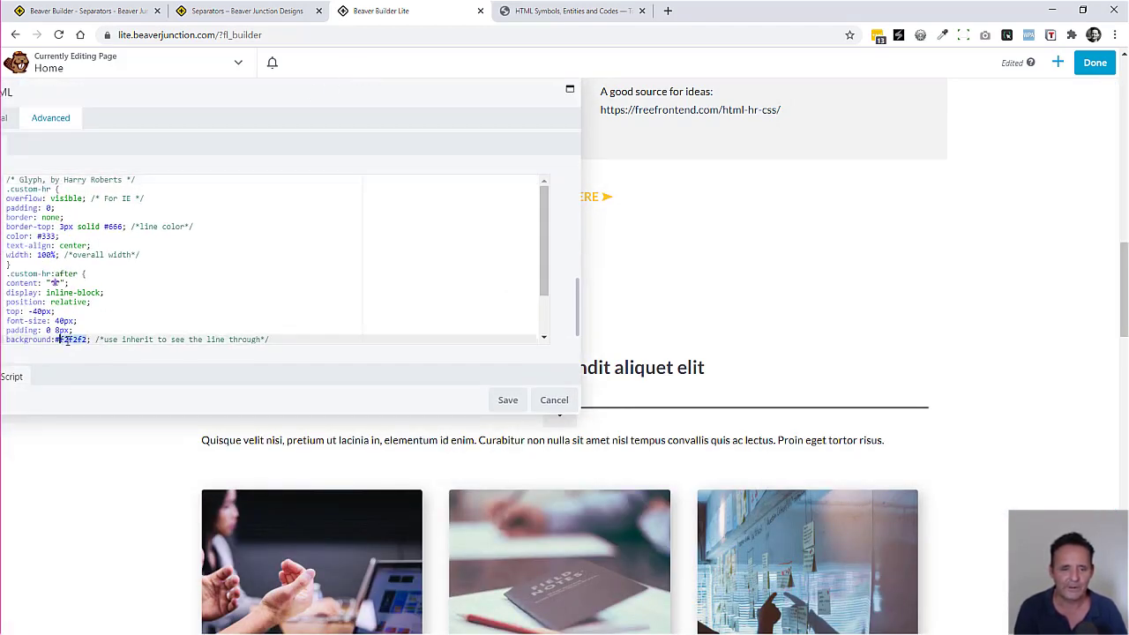
# - Give the .custom-hr:after glyph a #fff background, black colour and 0 10px padding
pyautogui.scroll(-3)
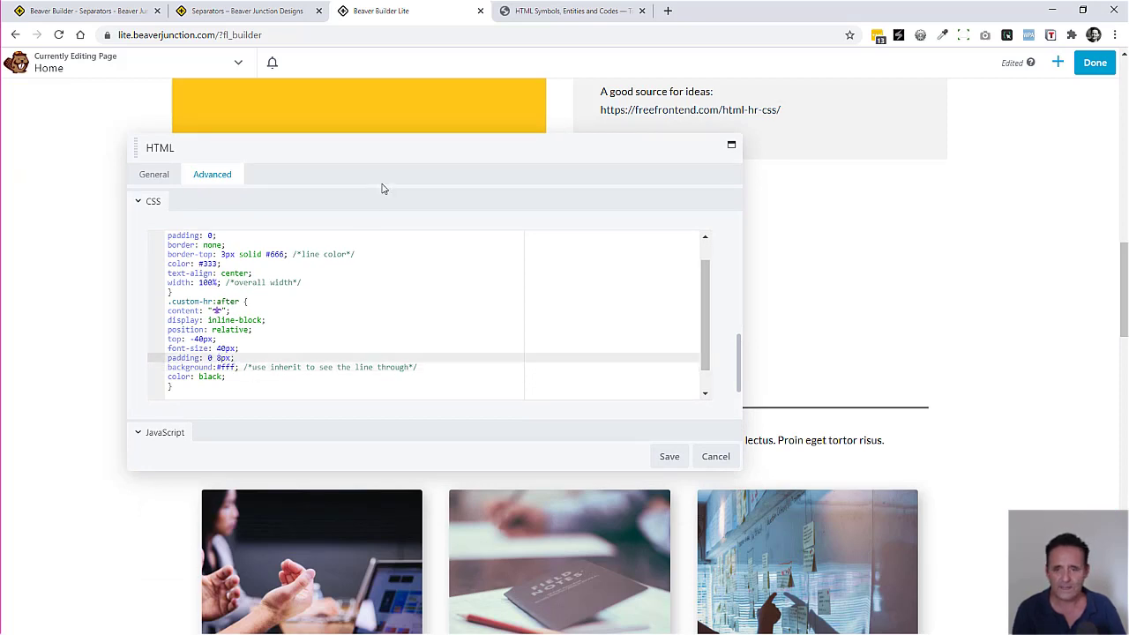
pyautogui.moveTo(414, 191)
pyautogui.write('10')
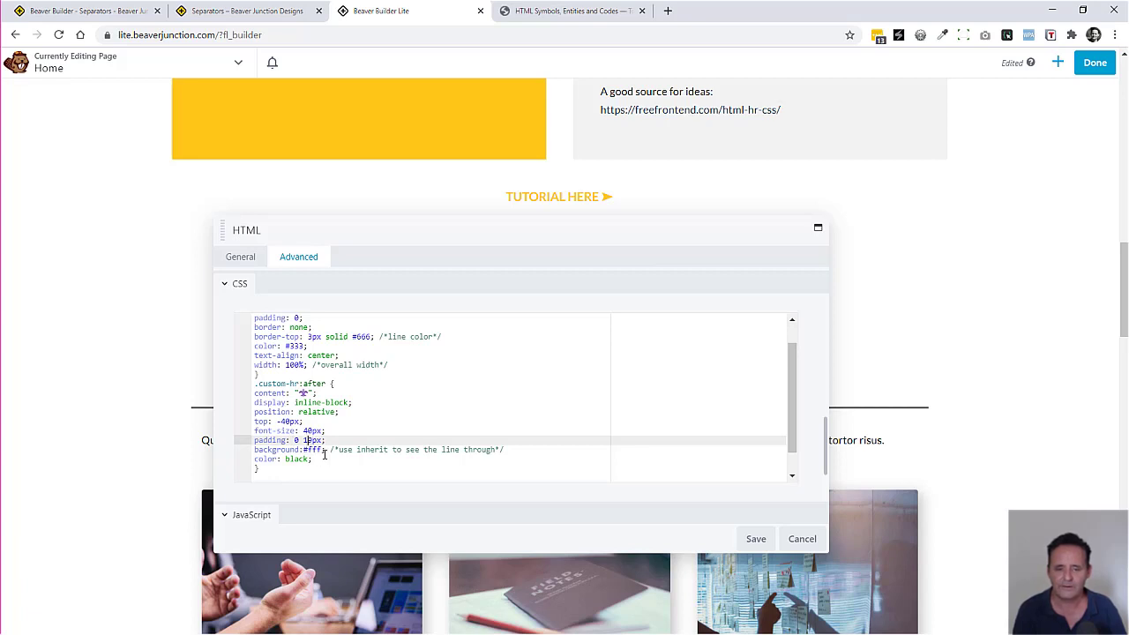
pyautogui.moveTo(359, 462)
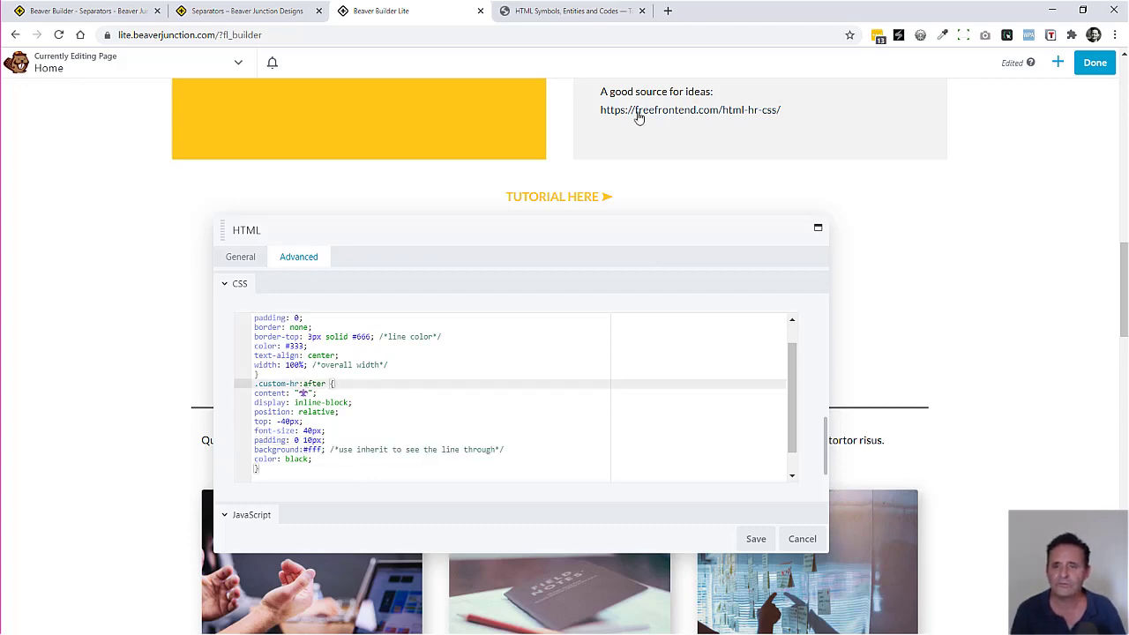
# - Pick a new symbol from the Toptal HTML symbols reference and finish the glyph separator's CSS
pyautogui.click(572, 10)
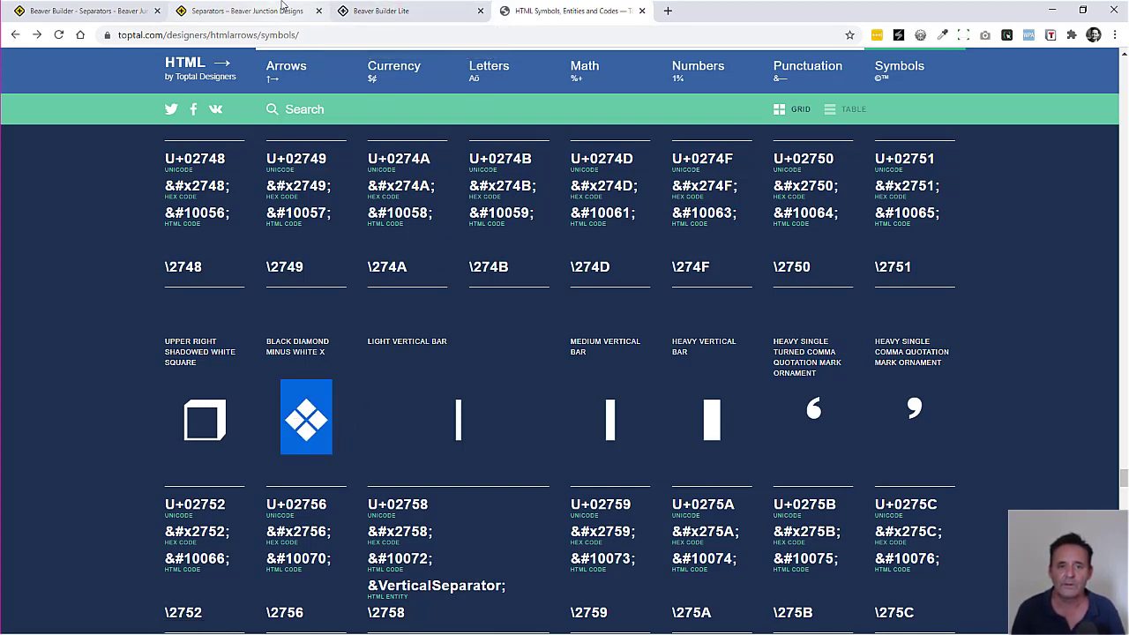
pyautogui.moveTo(384, 11)
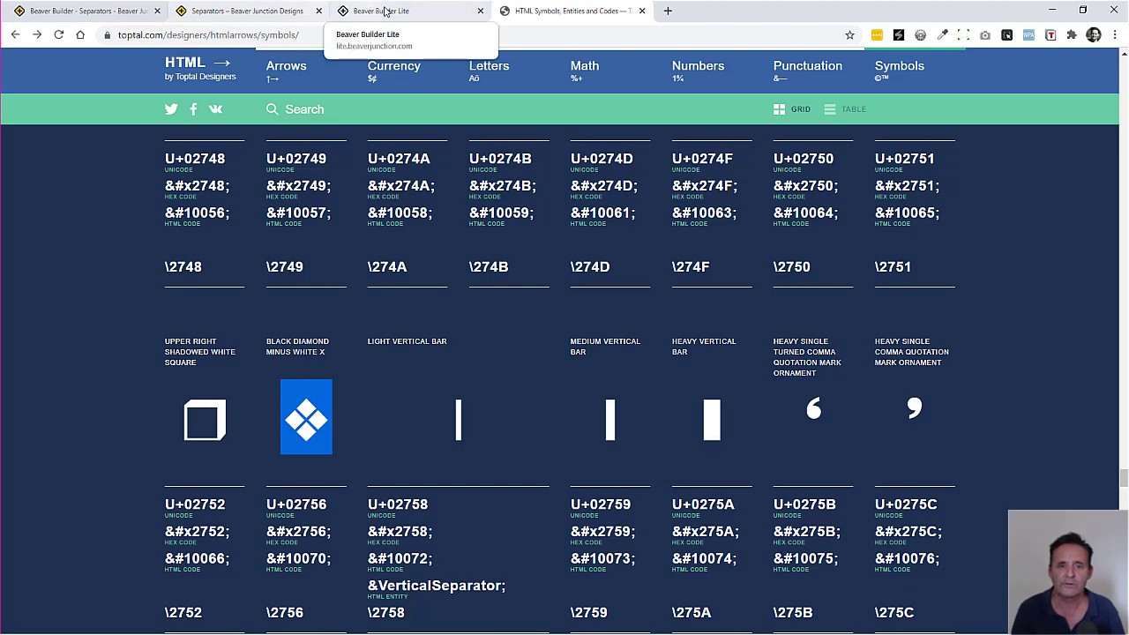
pyautogui.click(379, 11)
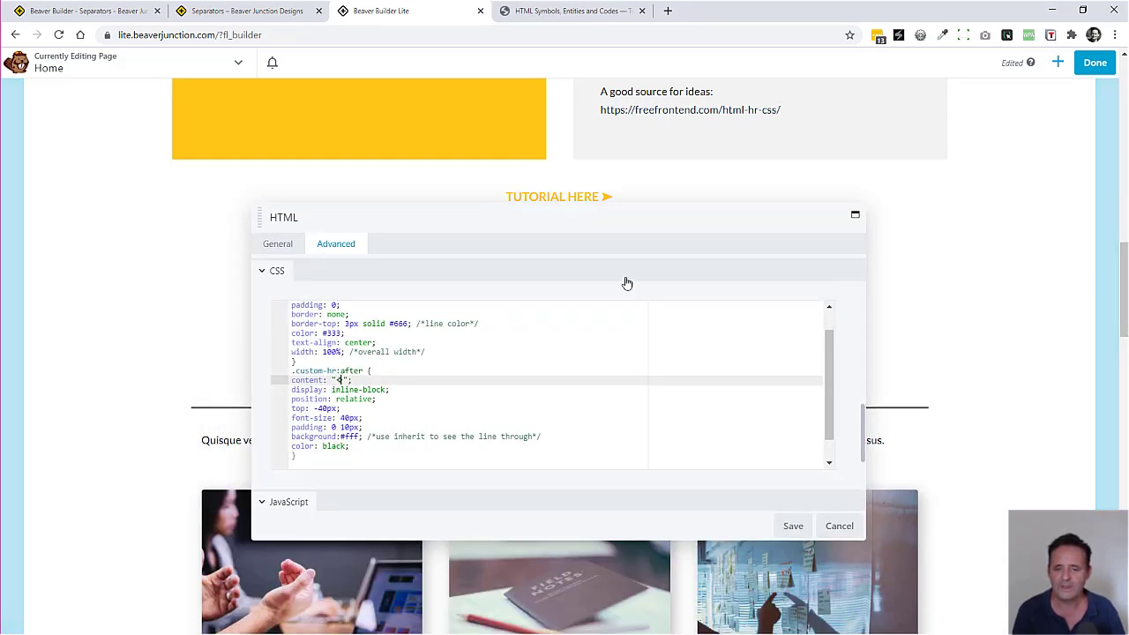
pyautogui.scroll(-3)
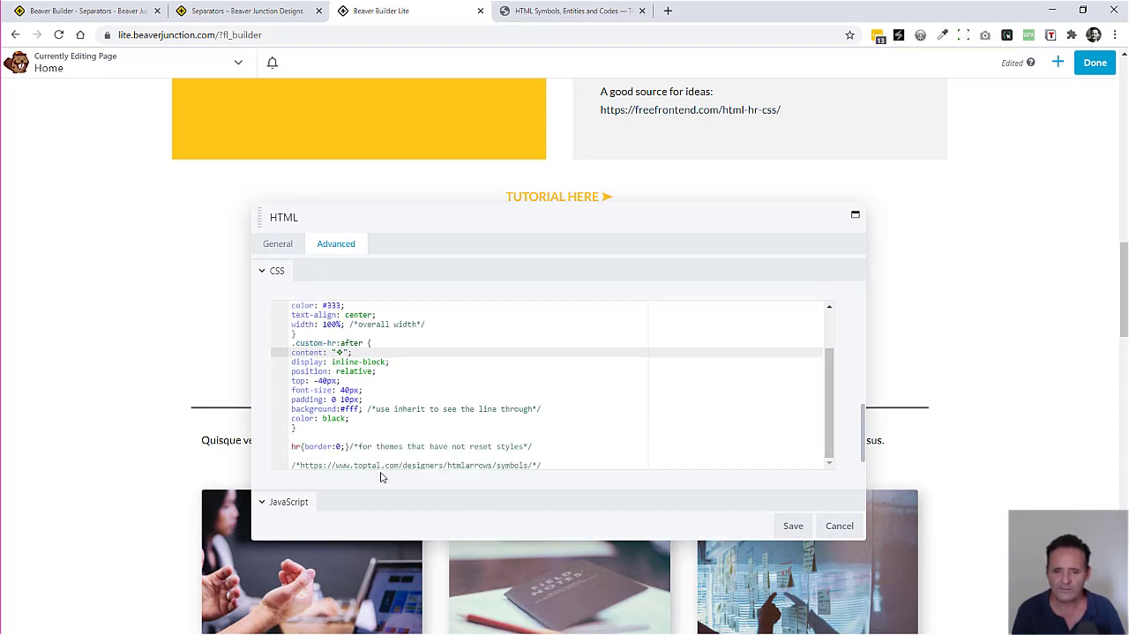
pyautogui.moveTo(804, 432)
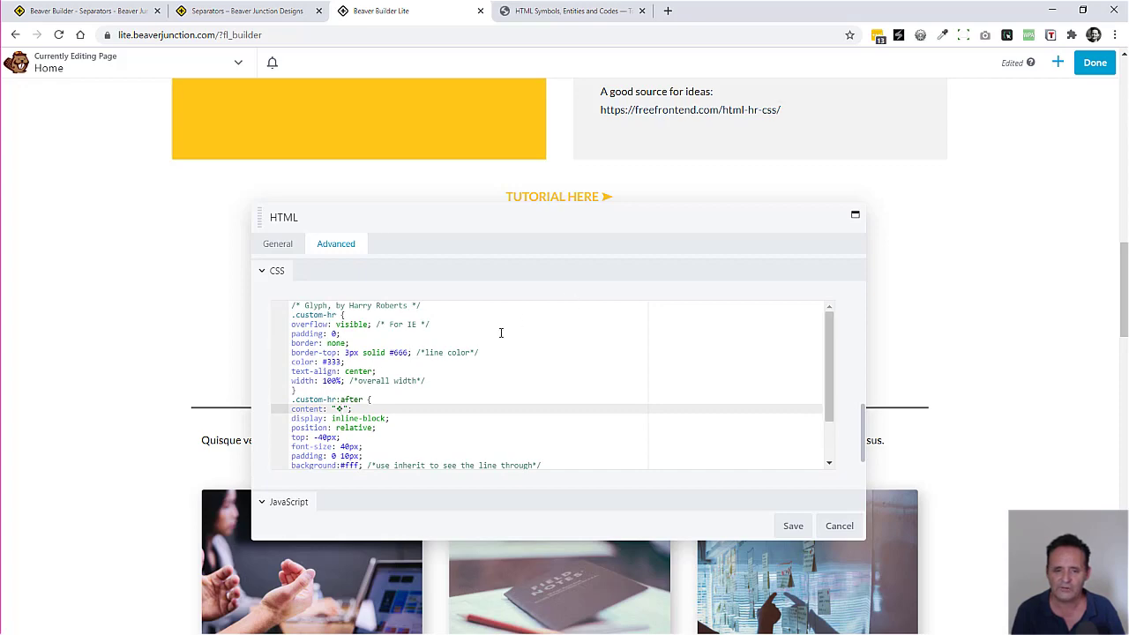
pyautogui.moveTo(603, 206)
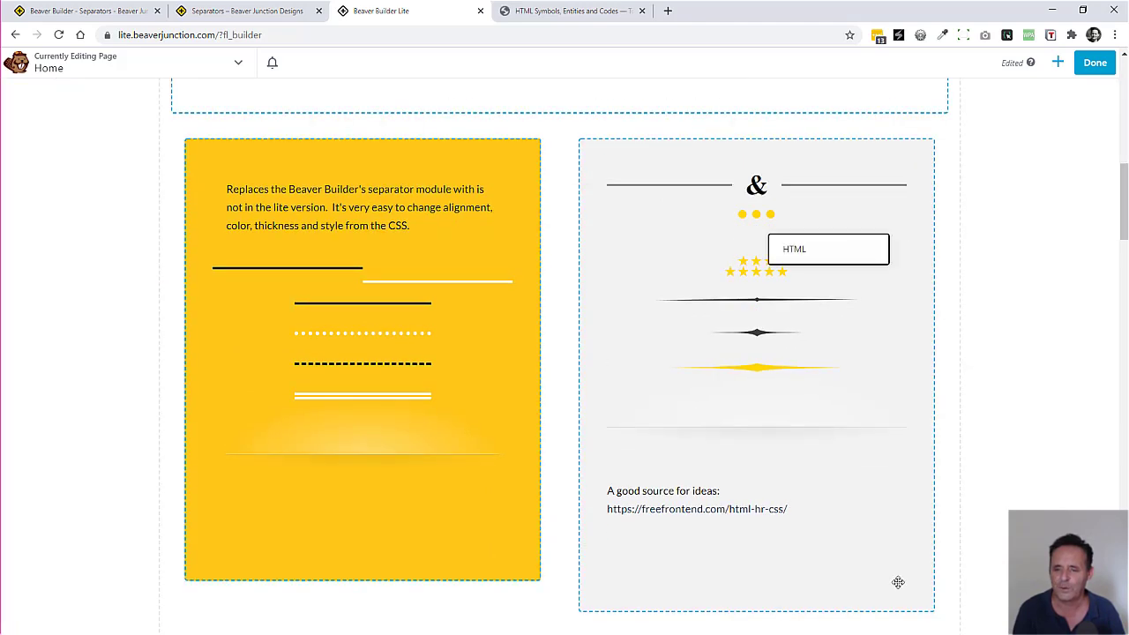
# - Show the HTML module markup holding the custom-hr rule with data-content set to AND
pyautogui.scroll(-3)
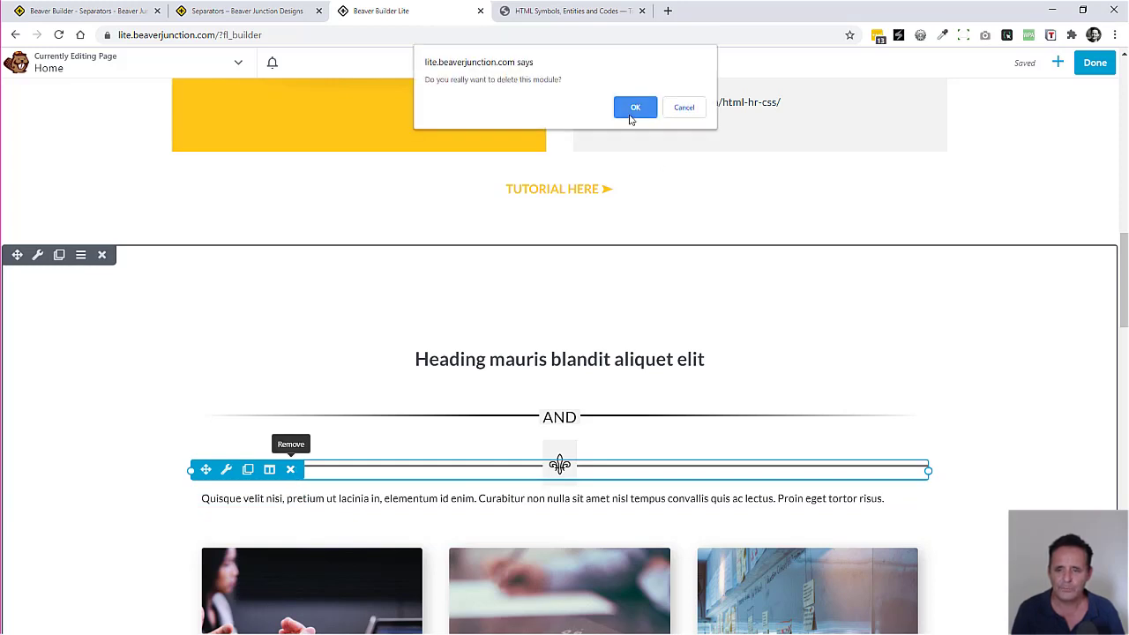
pyautogui.click(634, 108)
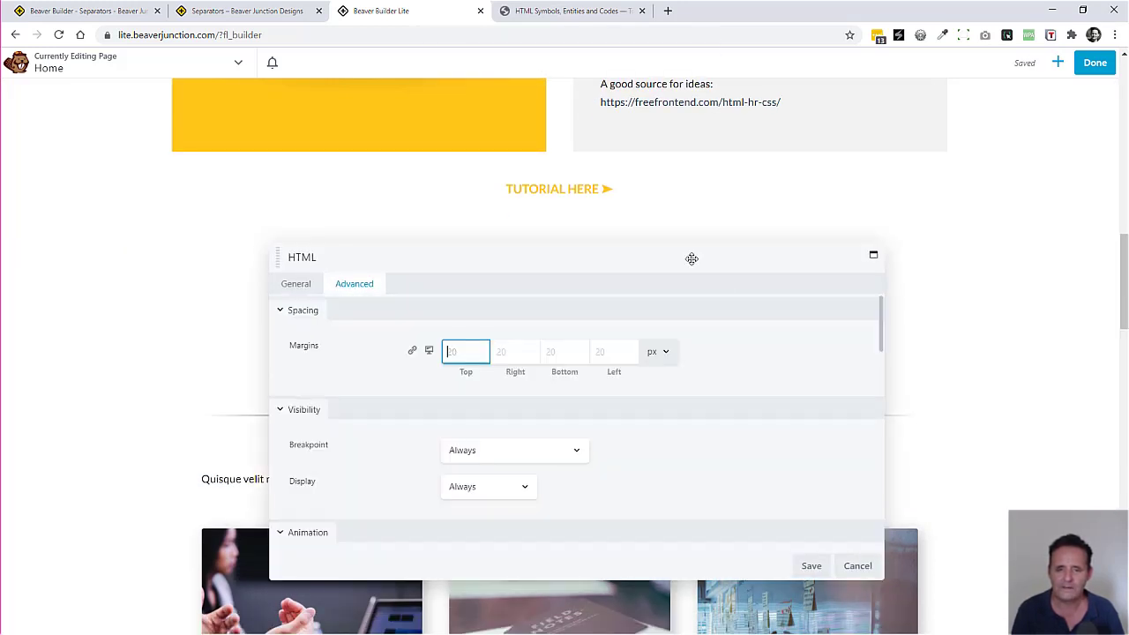
pyautogui.click(297, 282)
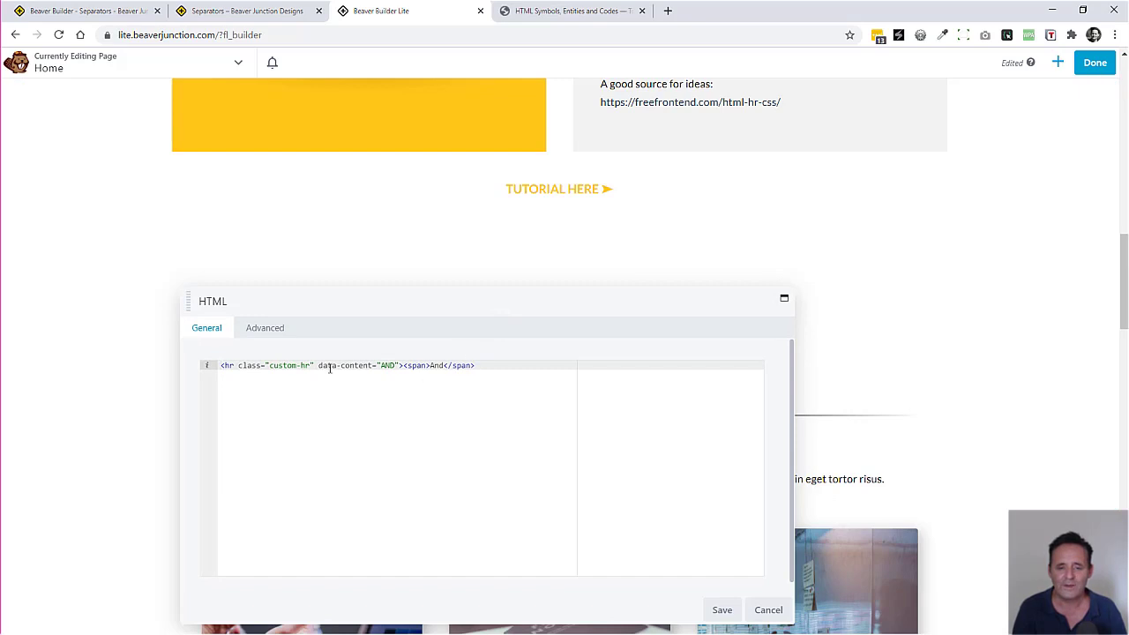
# - Reveal the .custom-hr:before and :after rules that place the data-content label over the line
pyautogui.click(264, 326)
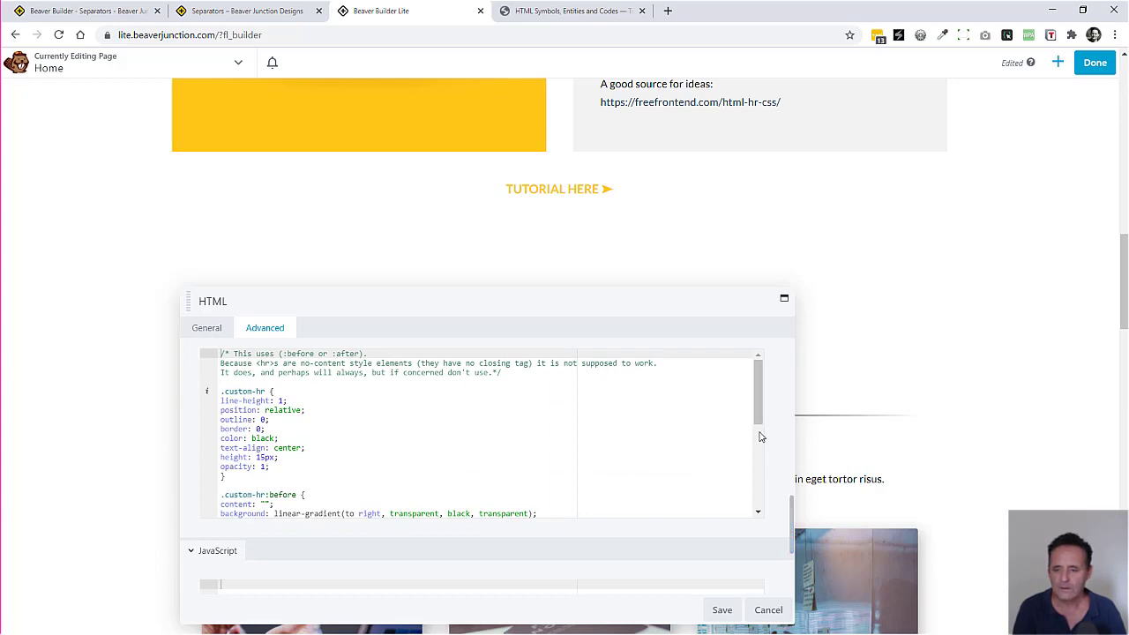
pyautogui.scroll(-3)
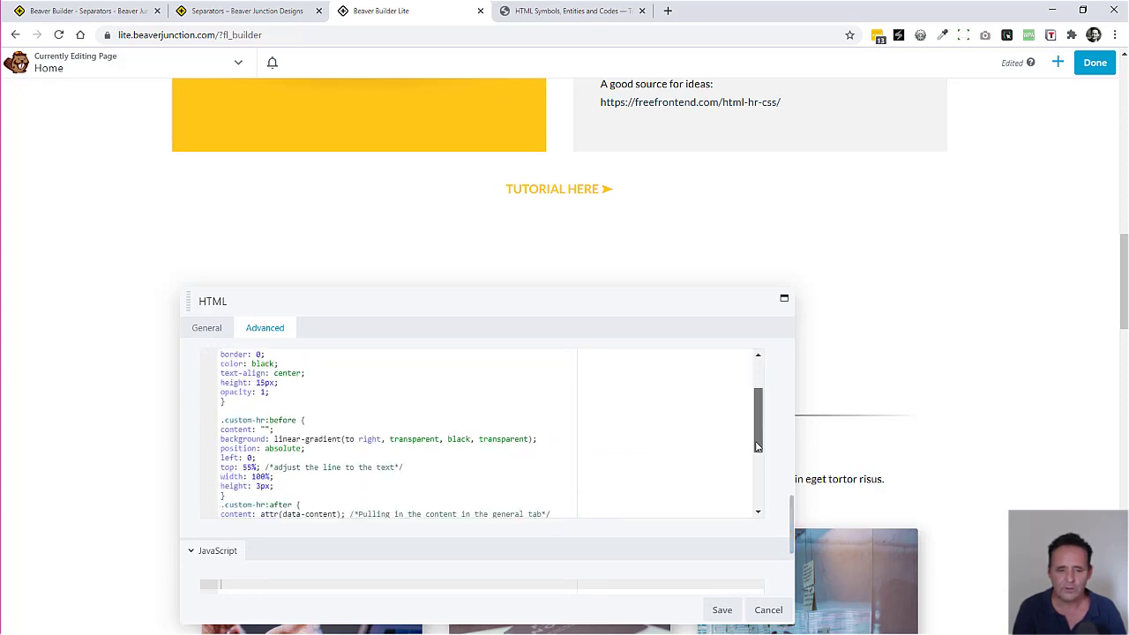
pyautogui.scroll(-3)
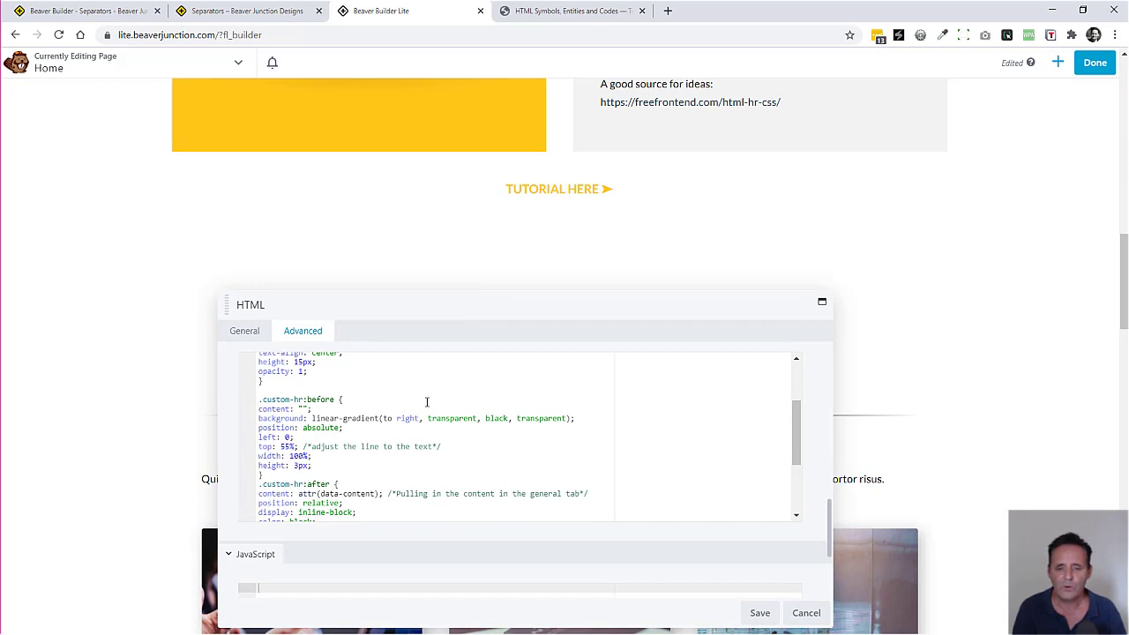
pyautogui.moveTo(280, 462)
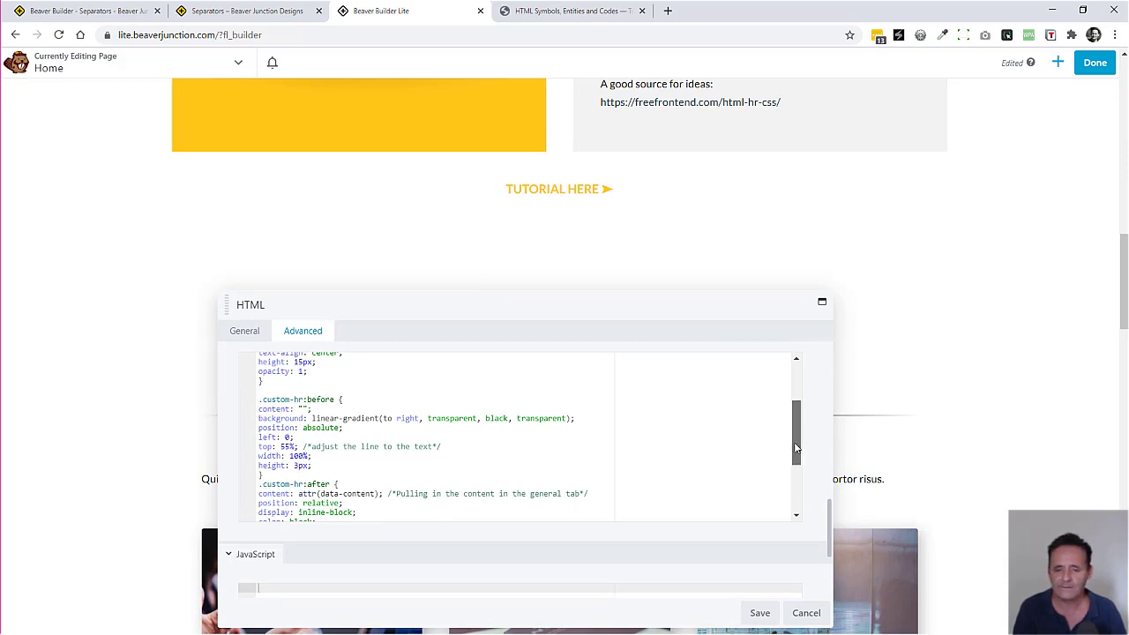
pyautogui.scroll(-3)
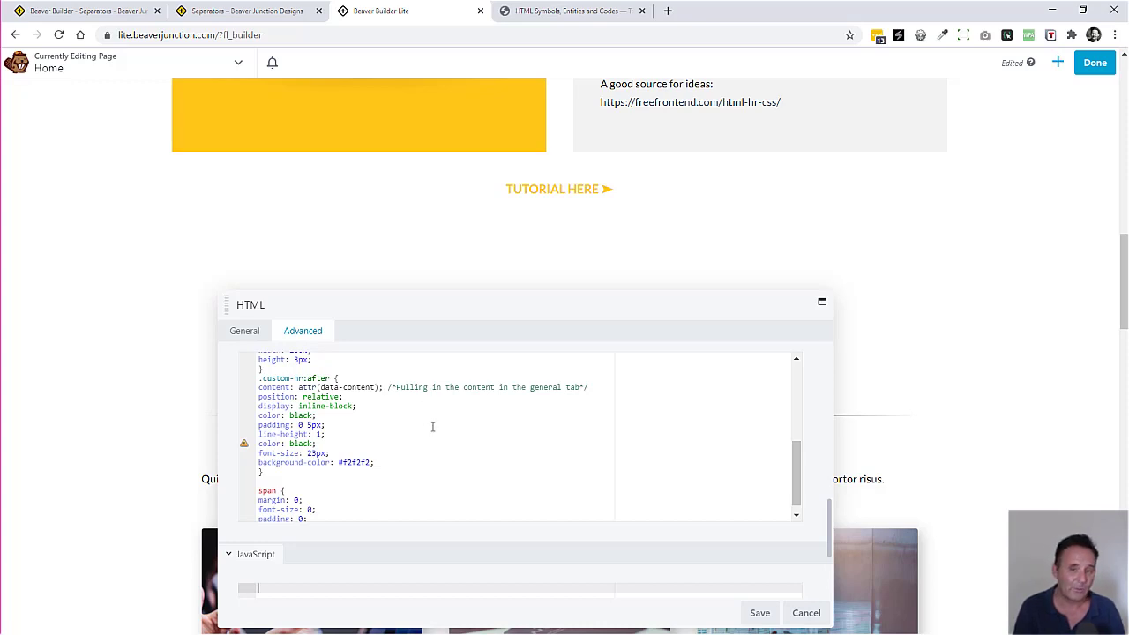
pyautogui.moveTo(431, 422)
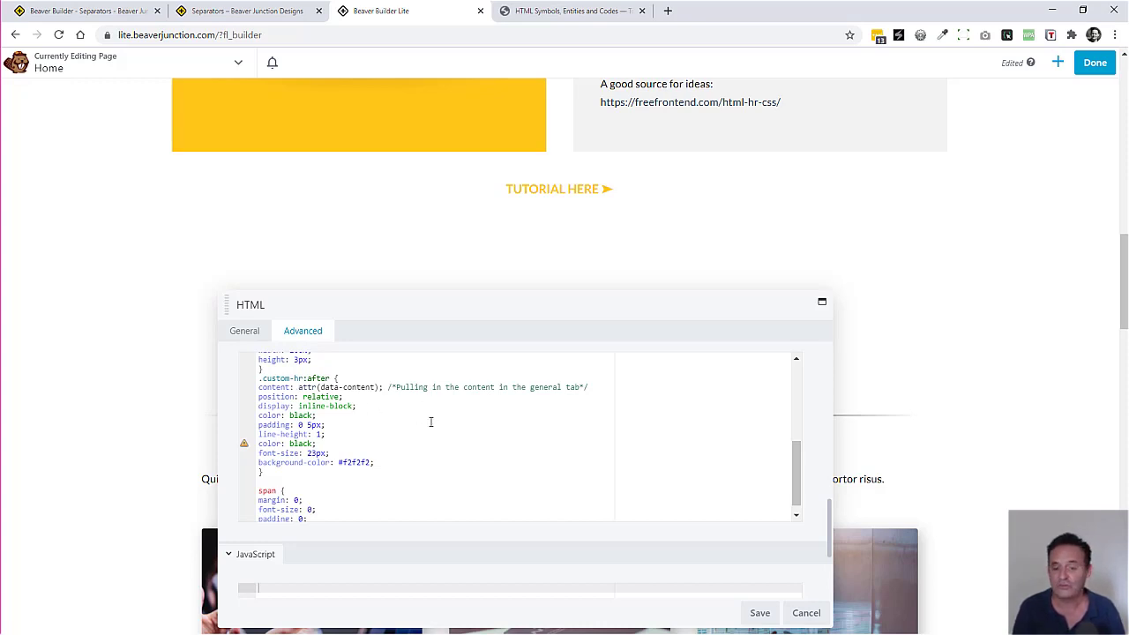
pyautogui.moveTo(353, 459)
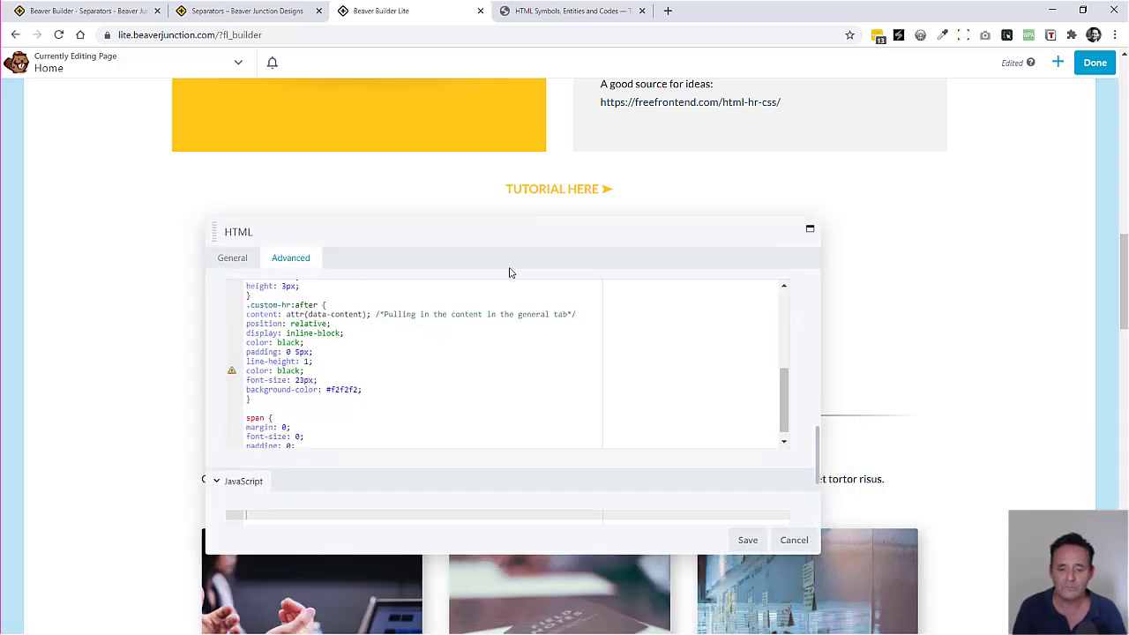
# - Change the .custom-hr:after label's background-color to #fff
pyautogui.doubleClick(342, 390)
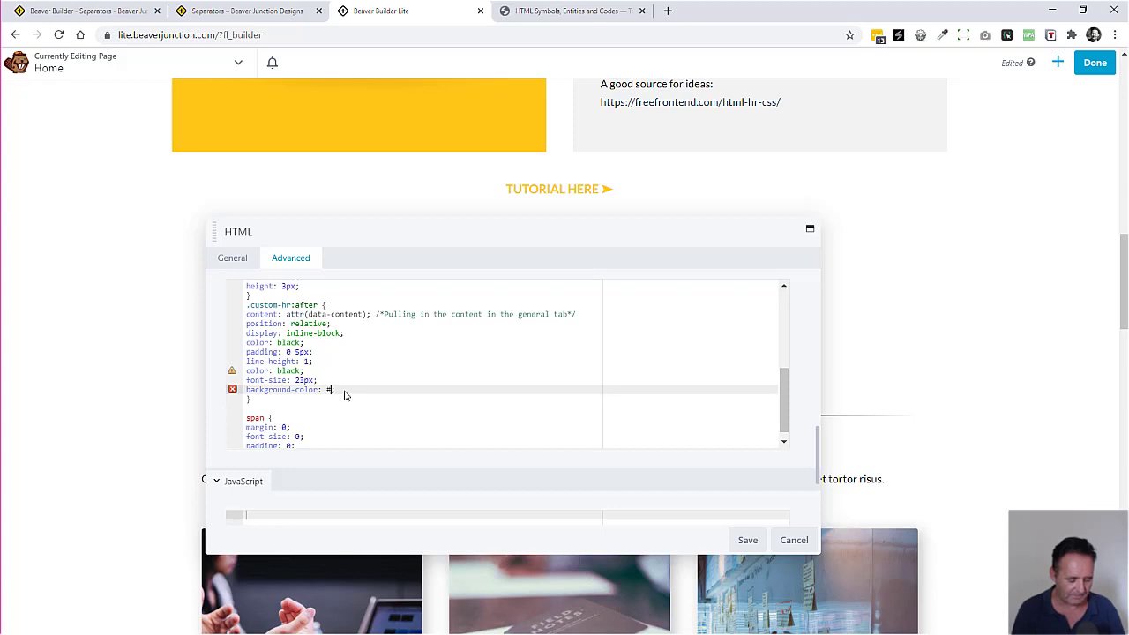
pyautogui.write('#fff')
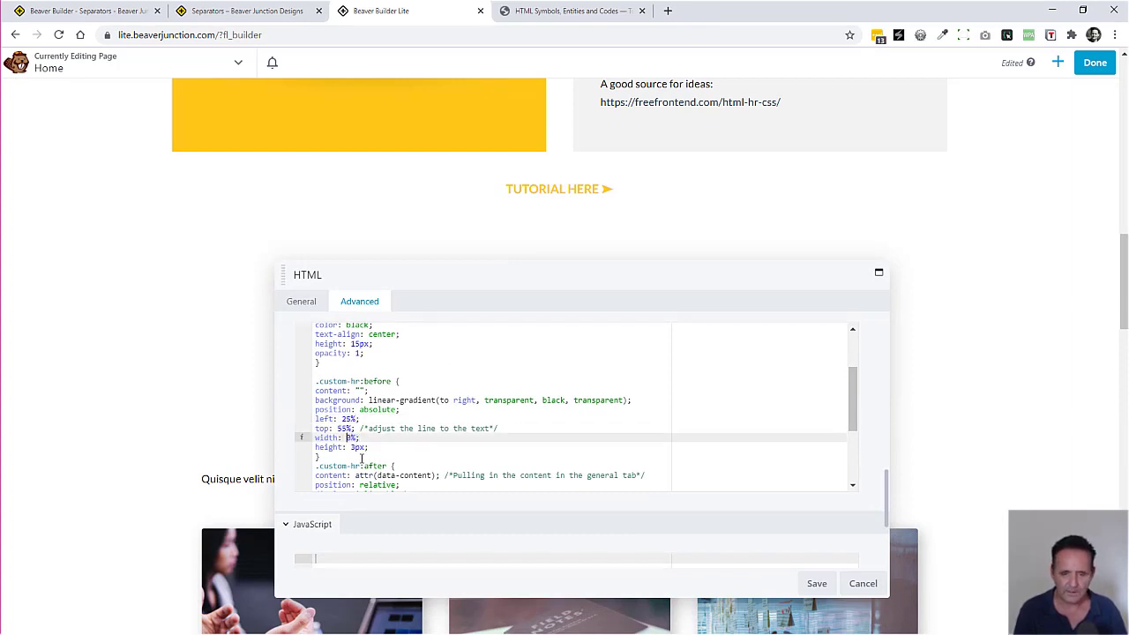
# - Set the .custom-hr:before line to 75% width with 12.5% left offset and save the module
pyautogui.write('7')
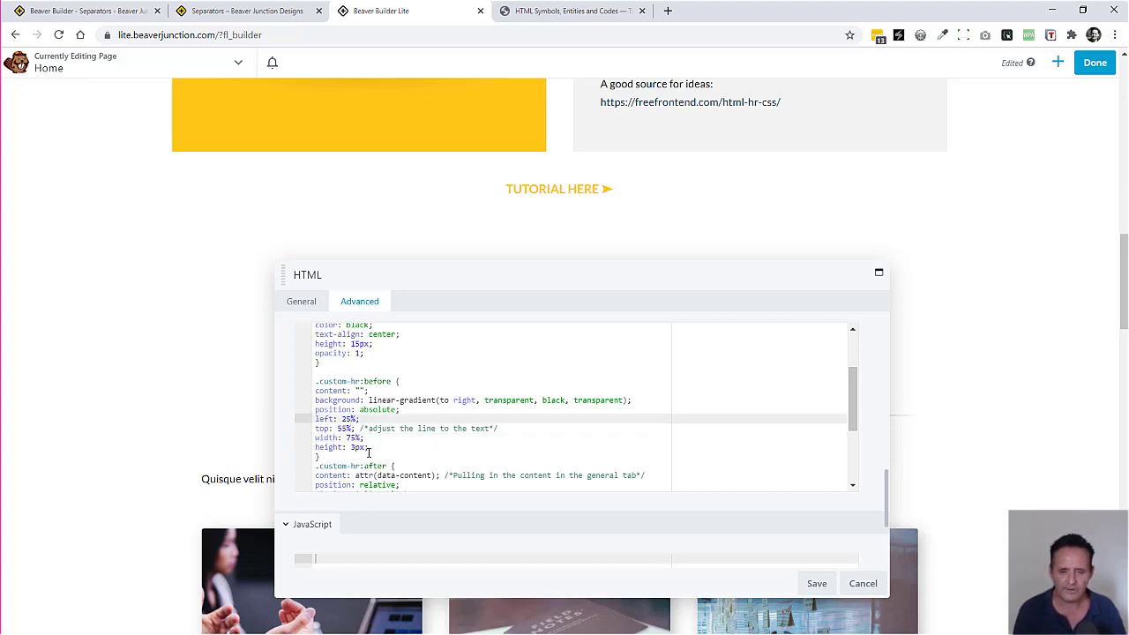
pyautogui.write('12.')
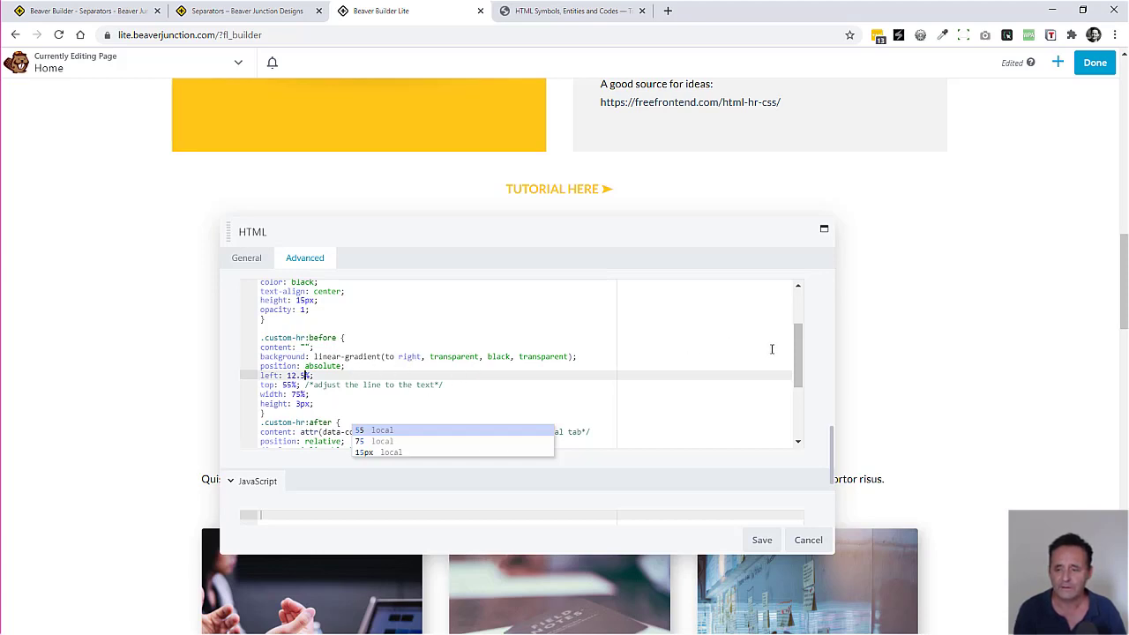
pyautogui.scroll(-3)
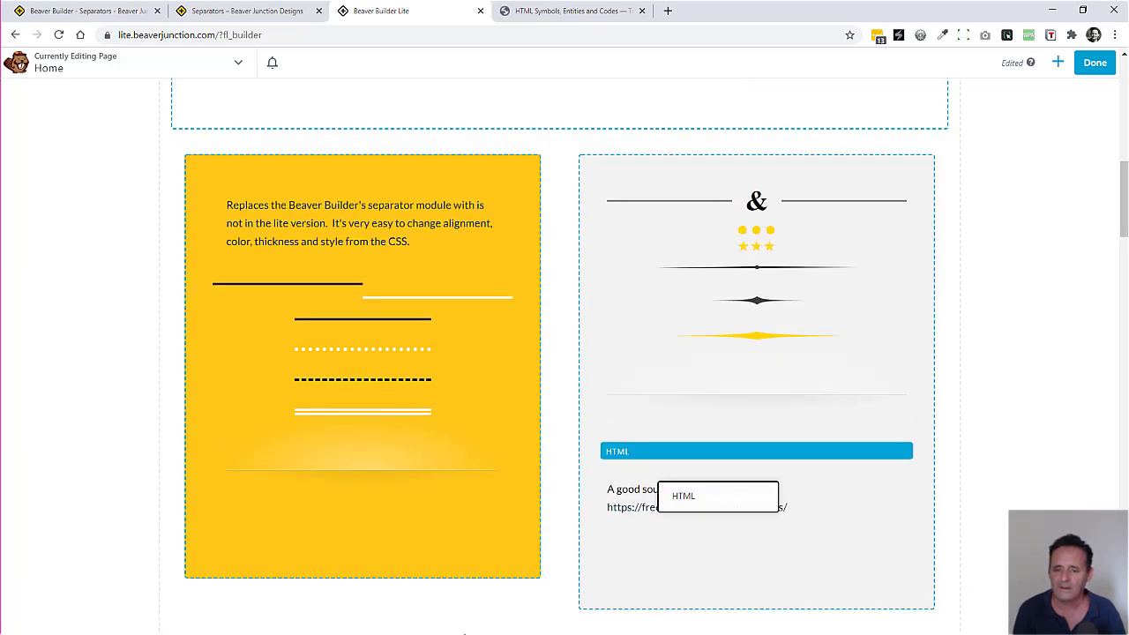
# - Review the stars module's gold, letter-spaced star CSS in its Advanced settings and close it
pyautogui.scroll(-3)
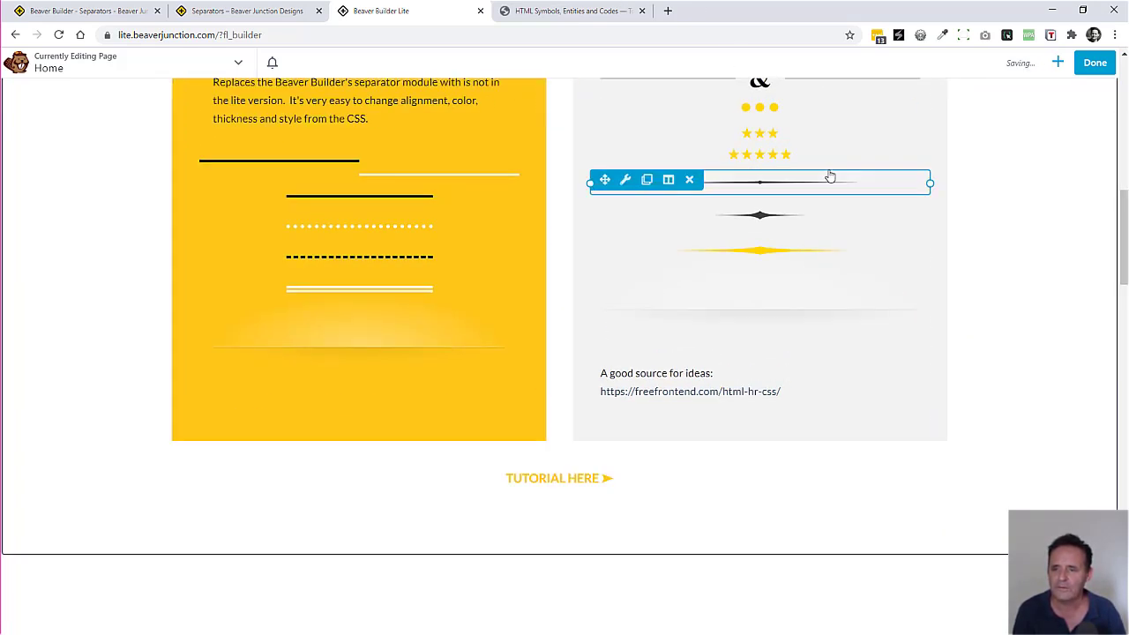
pyautogui.click(624, 179)
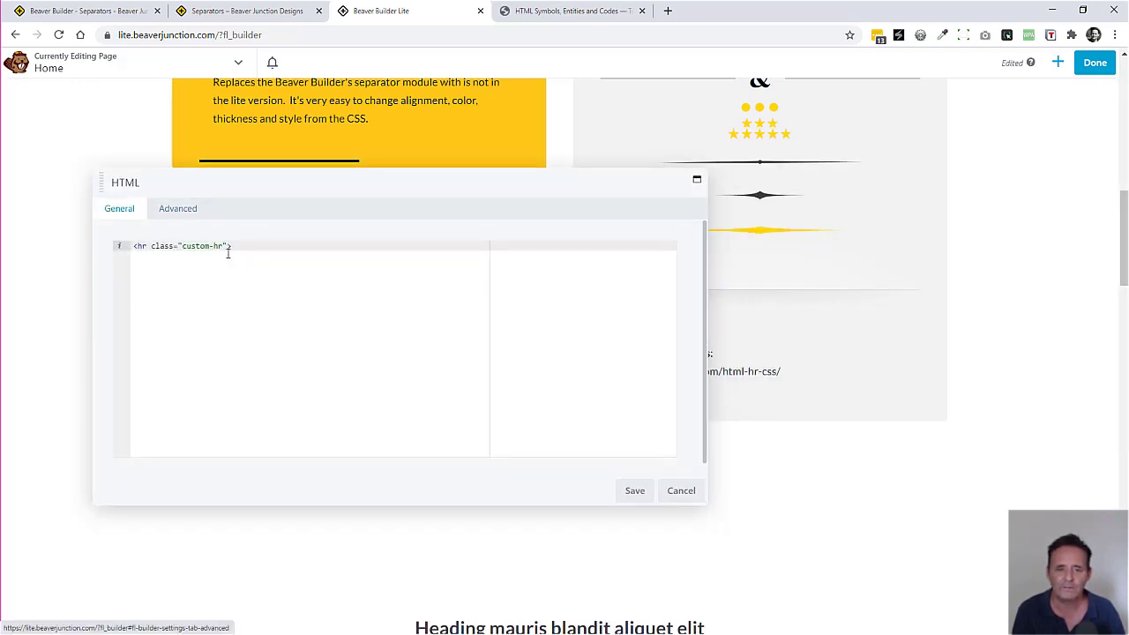
pyautogui.click(177, 208)
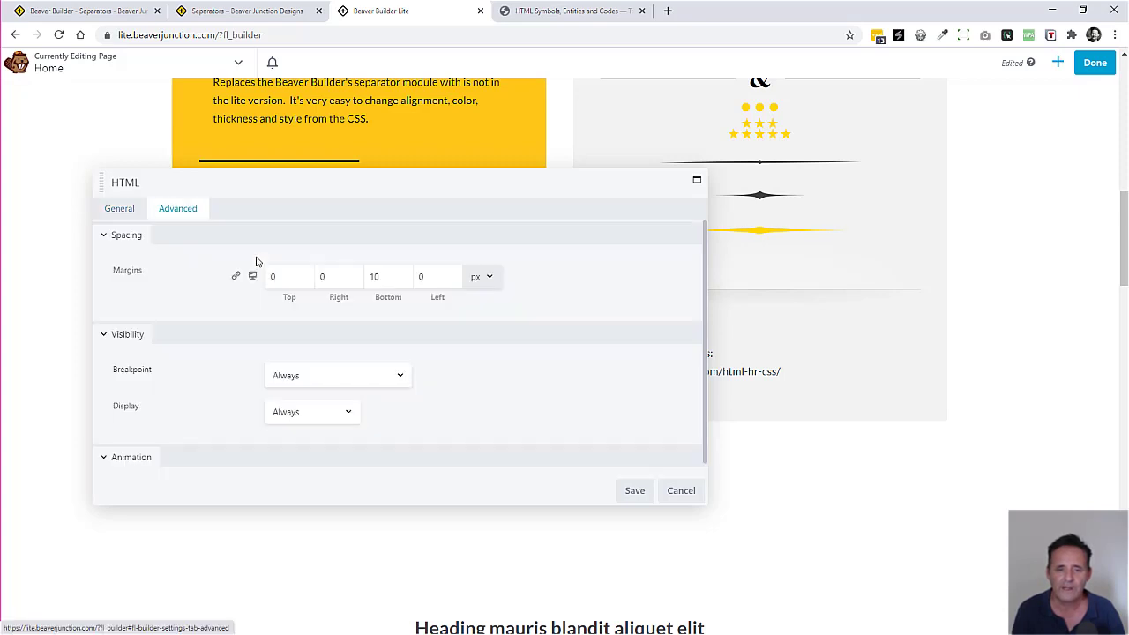
pyautogui.scroll(-3)
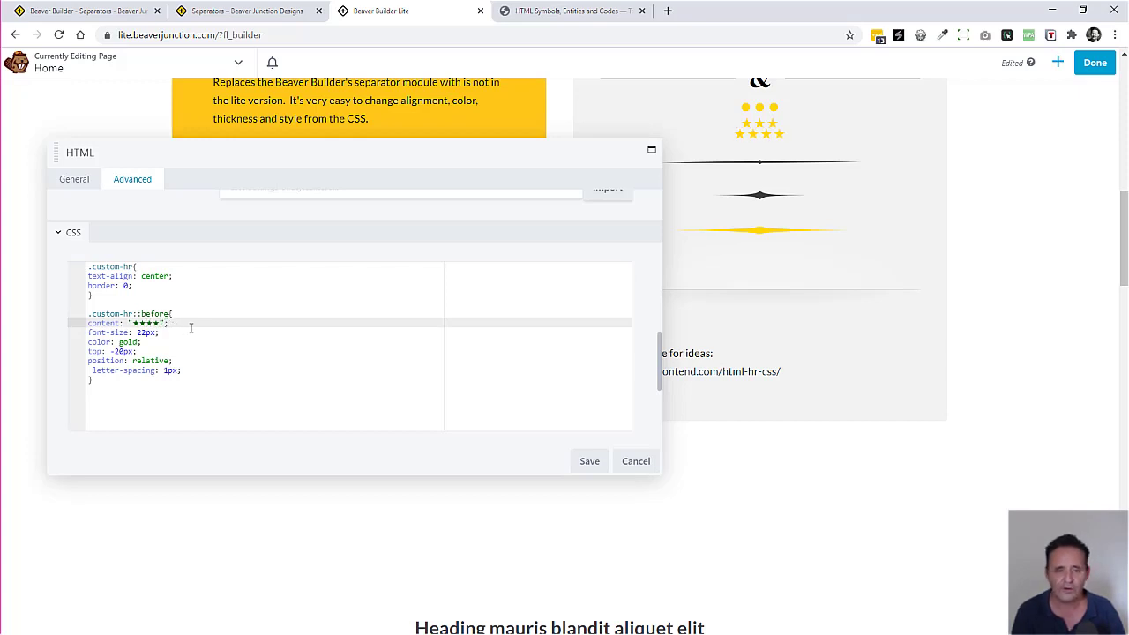
pyautogui.press('Backspace')
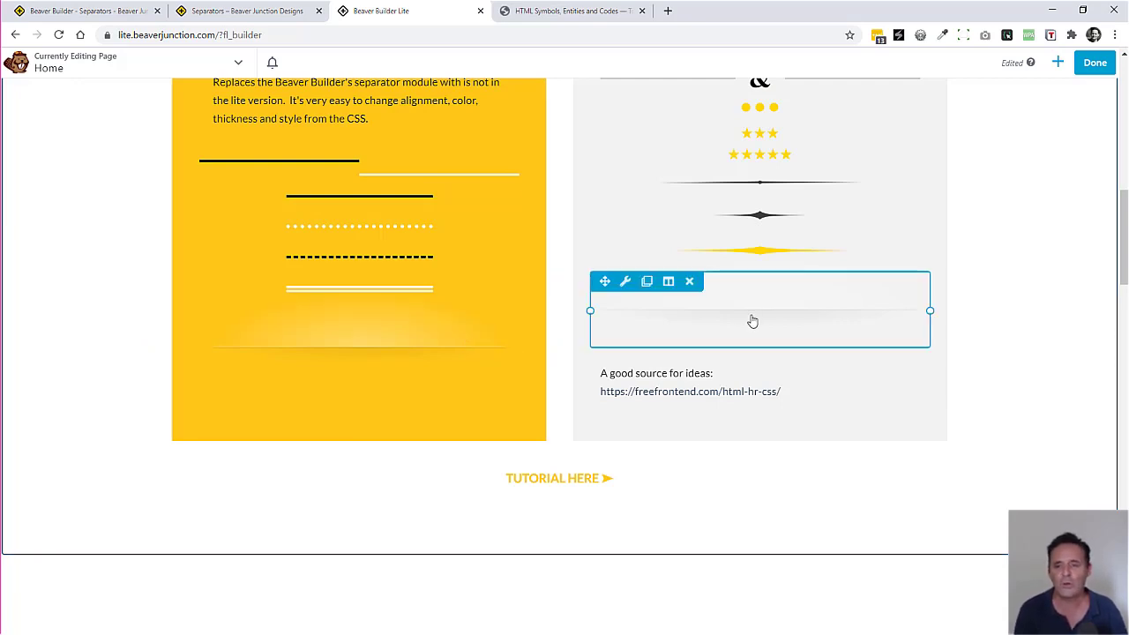
pyautogui.moveTo(721, 307)
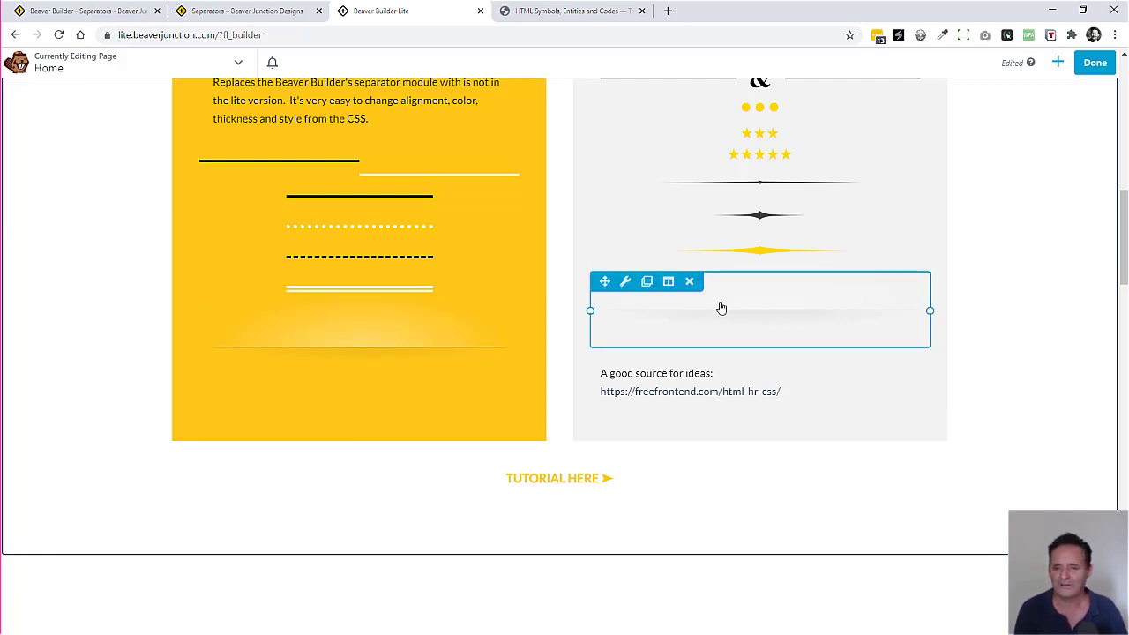